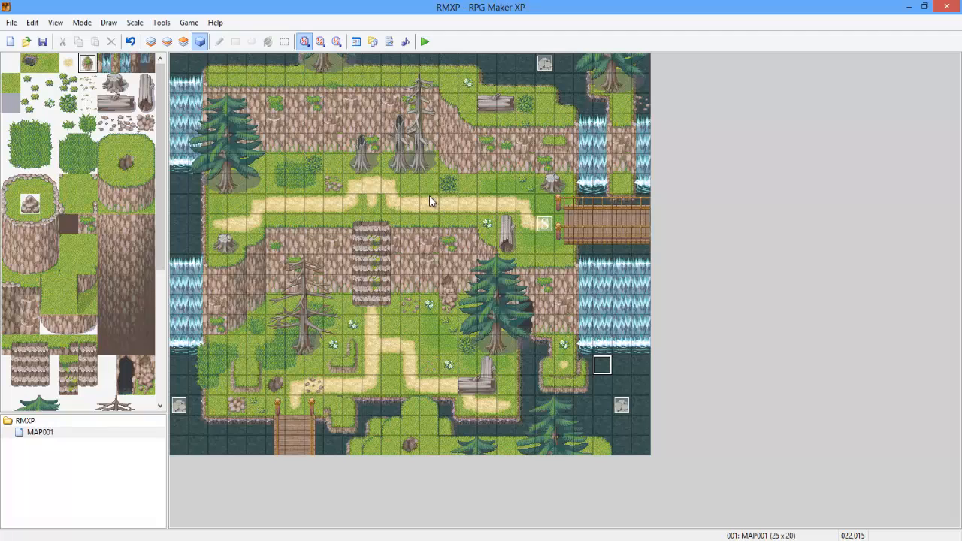
mouse_move(523, 198)
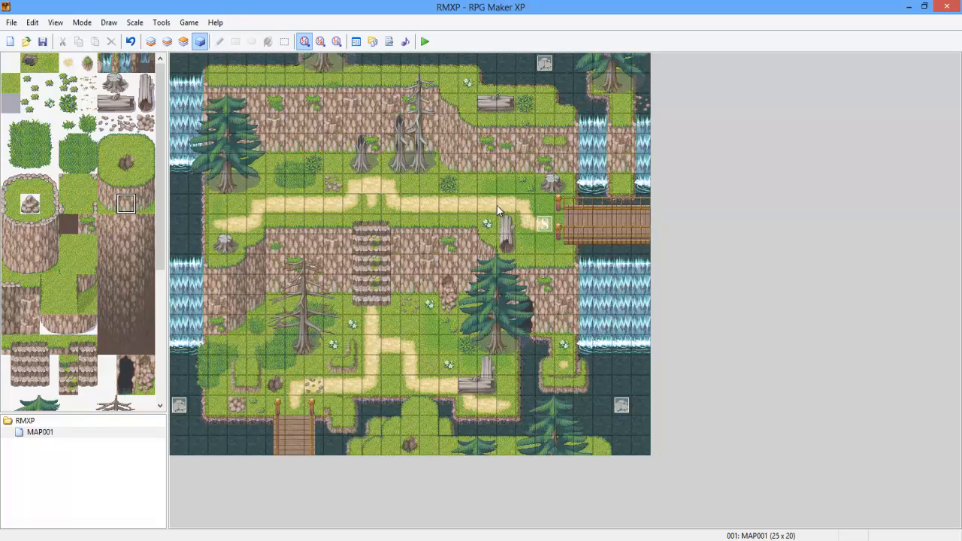
mouse_move(487, 205)
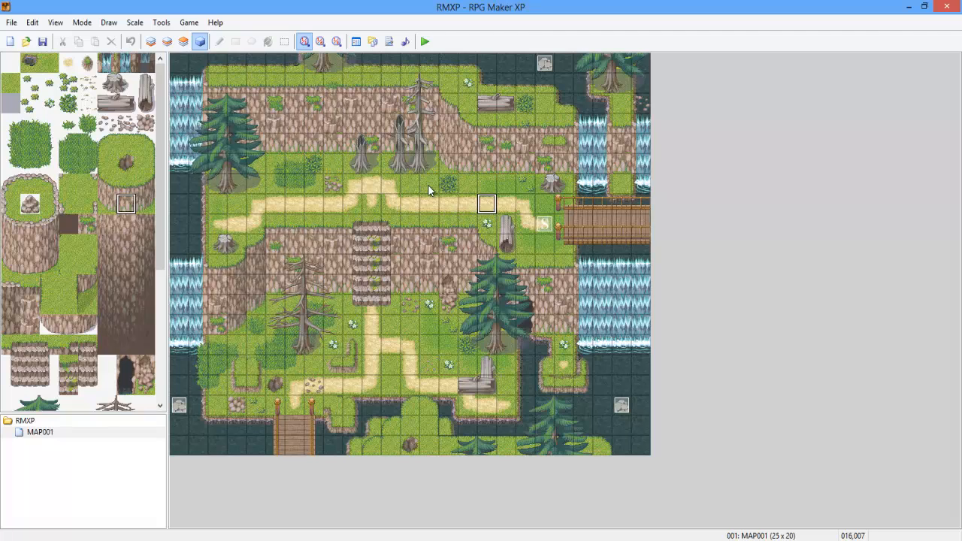
mouse_move(411, 190)
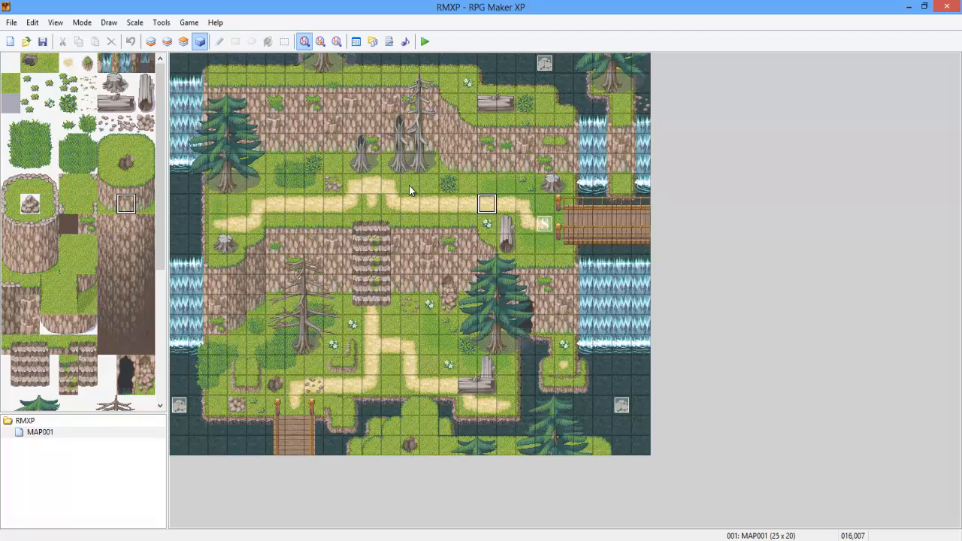
mouse_move(424, 189)
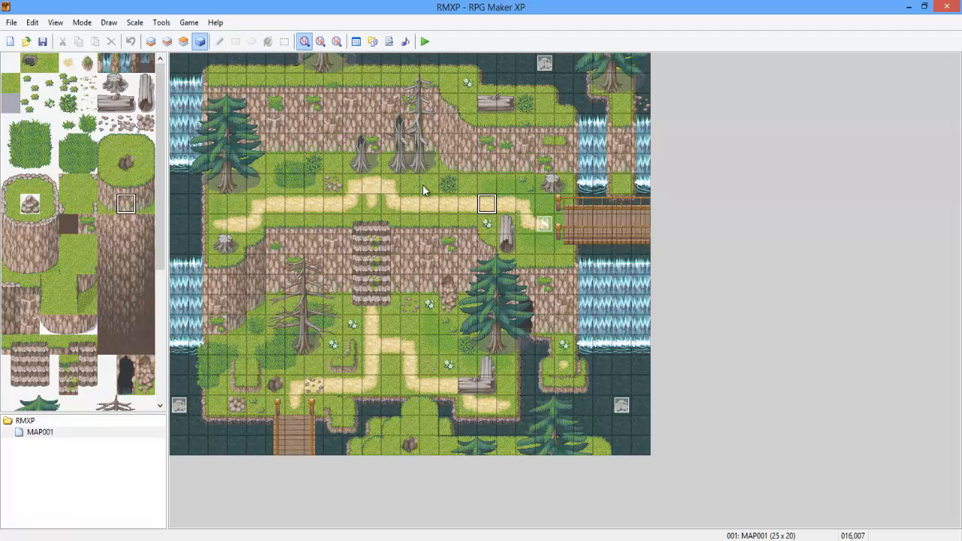
mouse_move(415, 189)
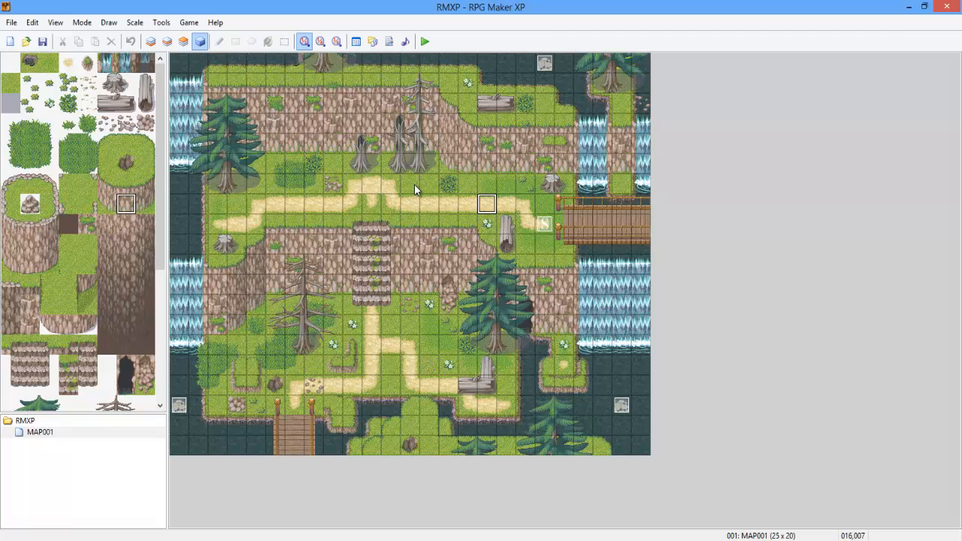
mouse_move(409, 184)
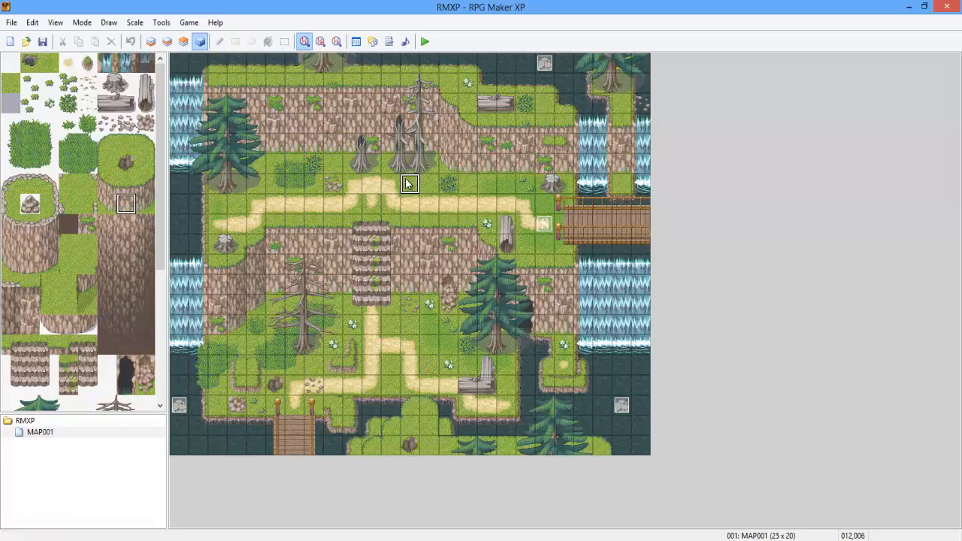
Step: Create a new map event and give it the 007-Fighter07 character sprite
double_click(409, 184)
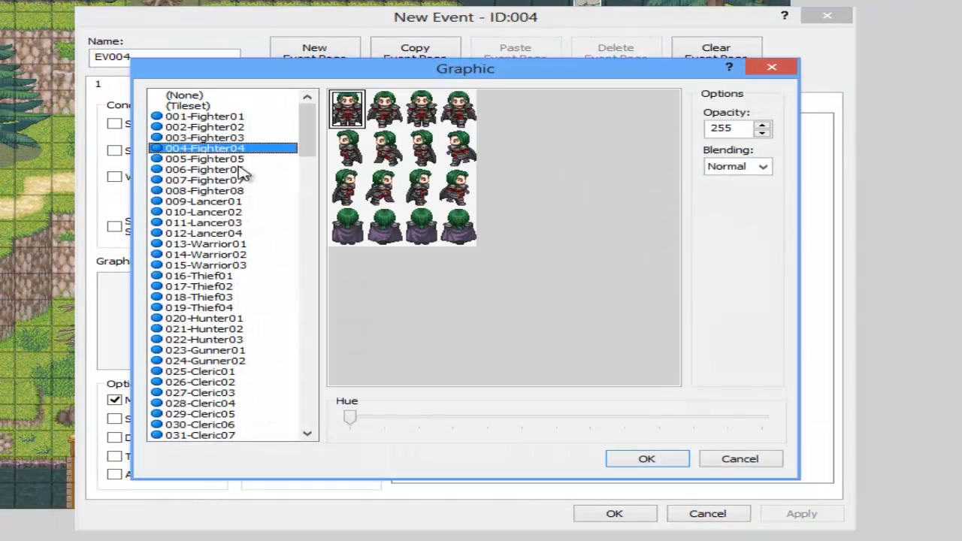
click(204, 180)
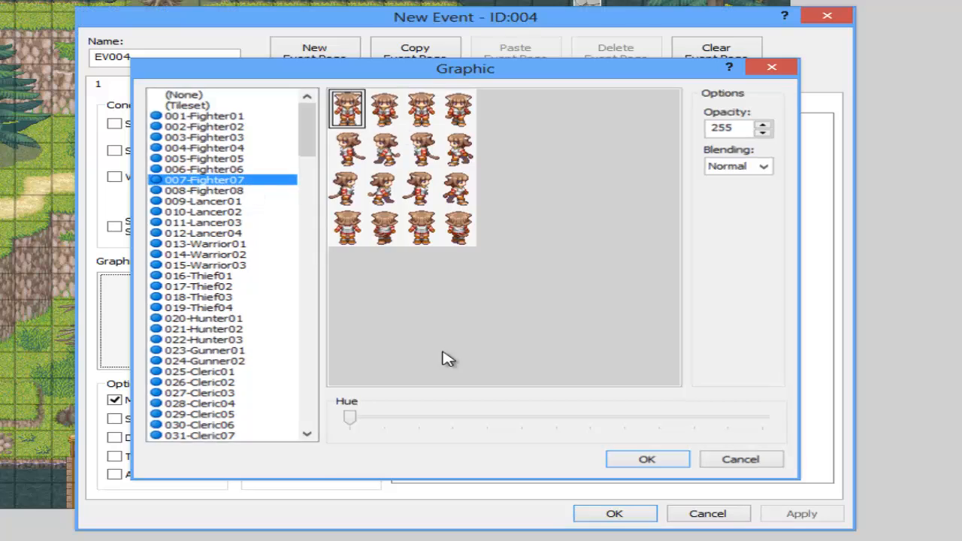
click(646, 459)
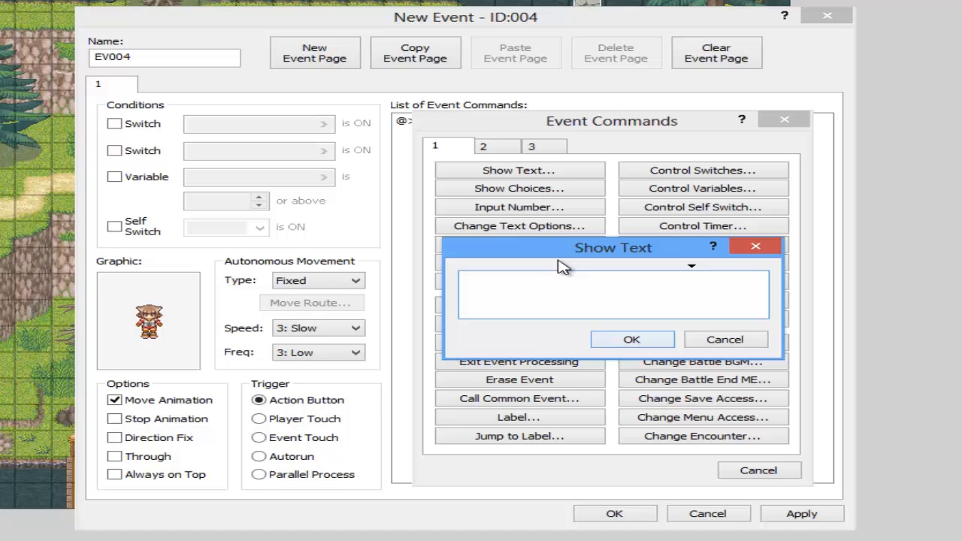
Step: Add the NPC greeting 'Hello! Take the quiz?' and begin adding a label for the quiz
text(Hello! t)
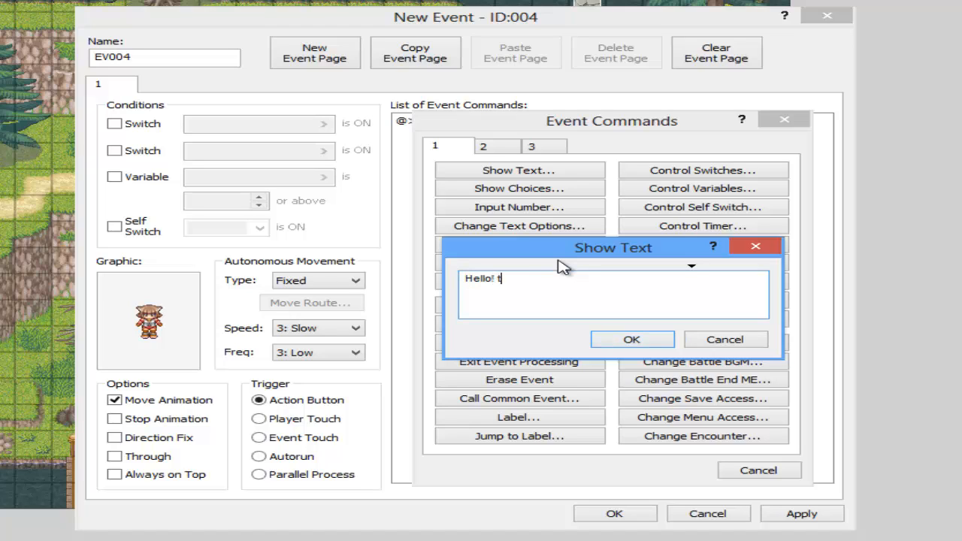
text(ake)
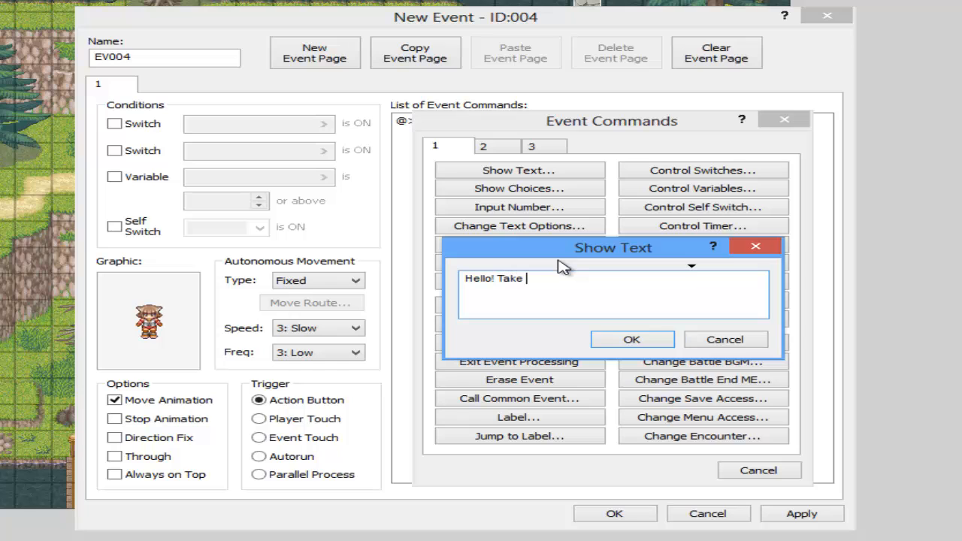
text(the quiz?)
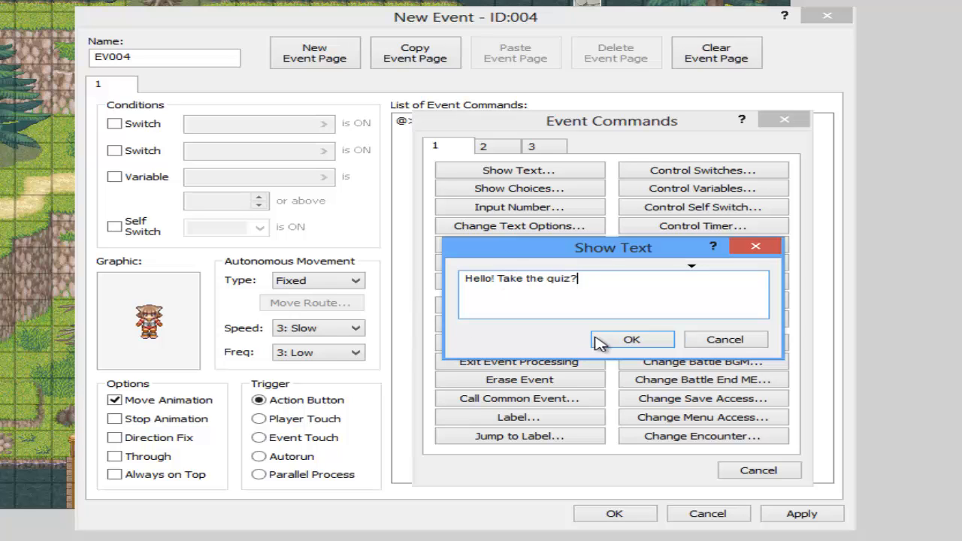
click(631, 340)
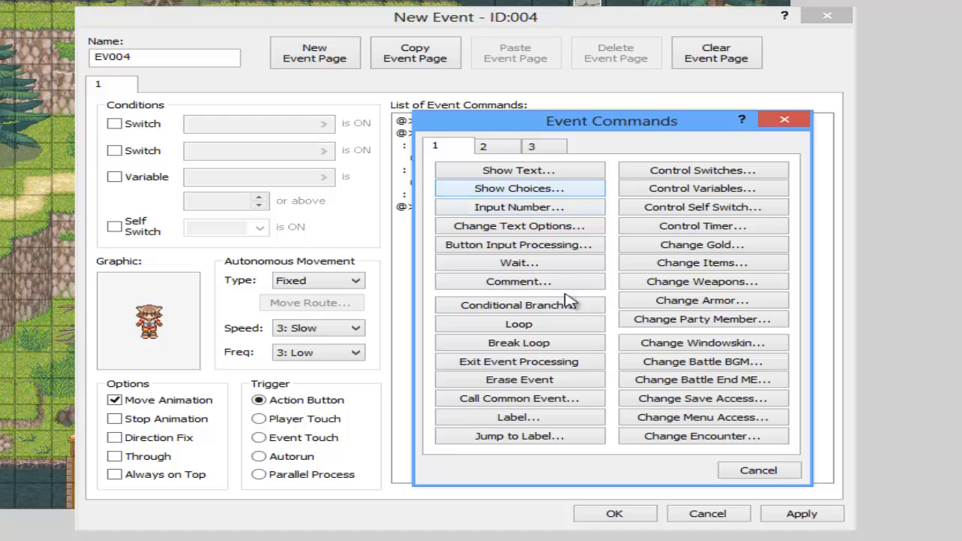
mouse_move(519, 418)
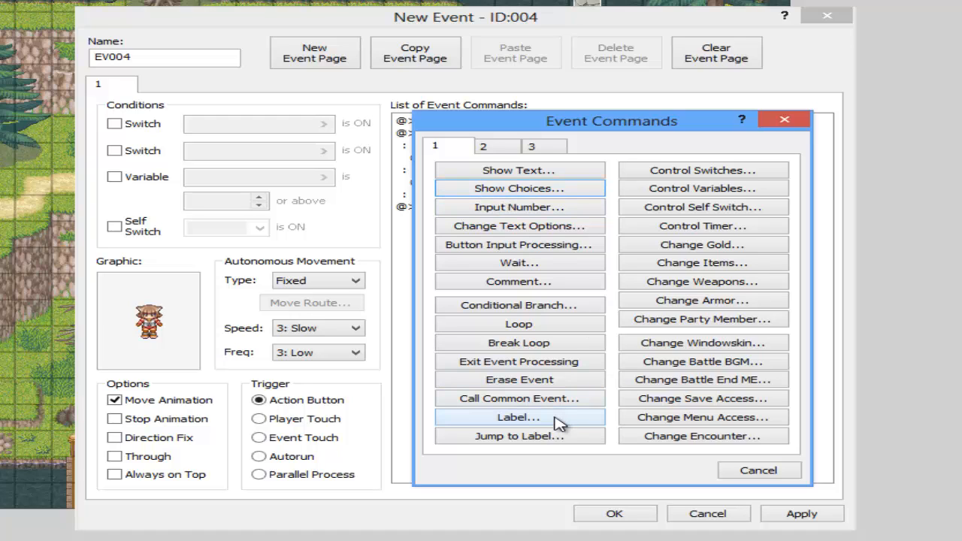
click(517, 418)
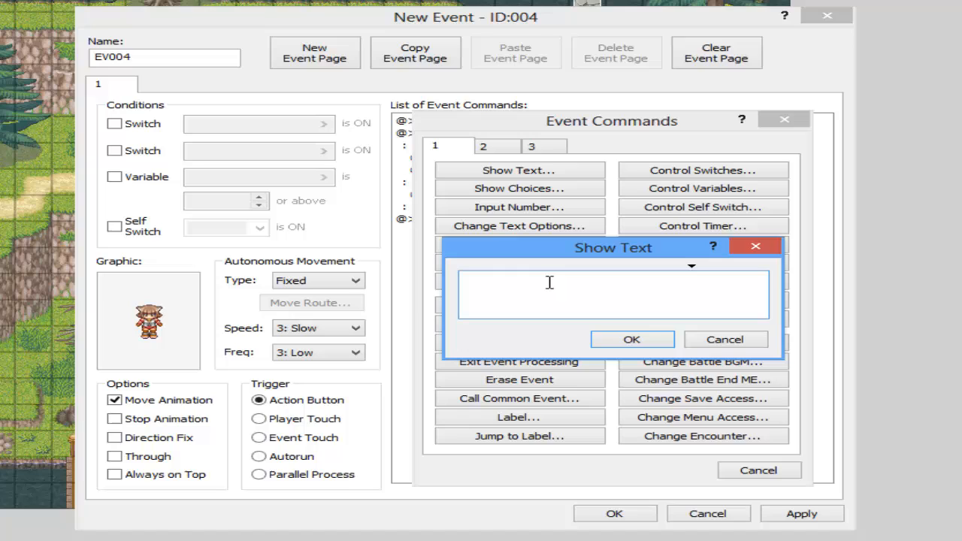
Step: Add the grandma cookie-counting question as a Show Text message under label Q1
text(If g)
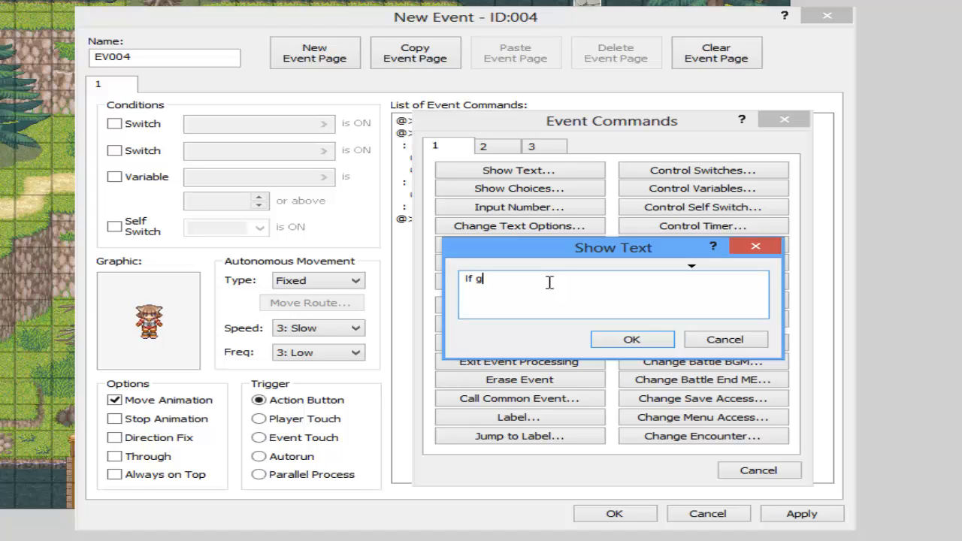
text(randma made 10 cookies, 5 went t)
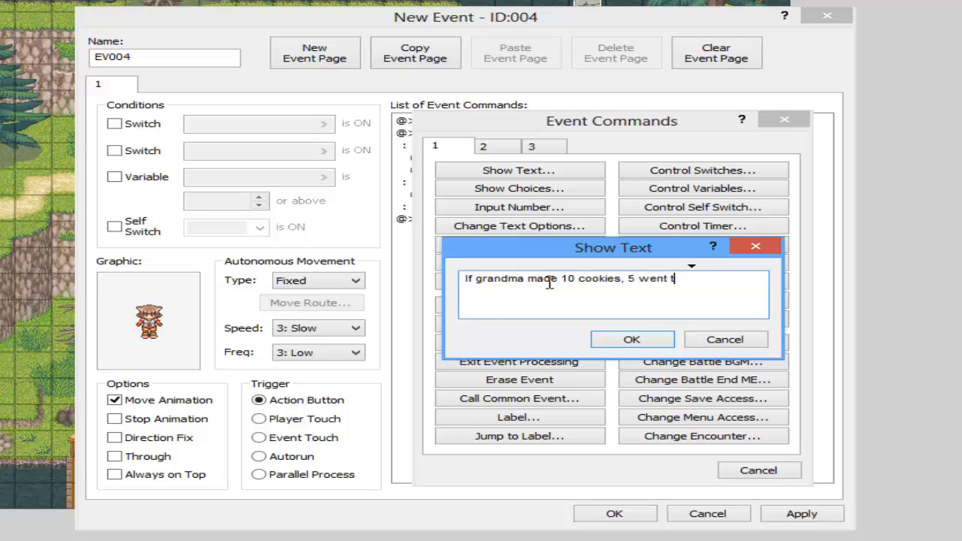
text(o charity,)
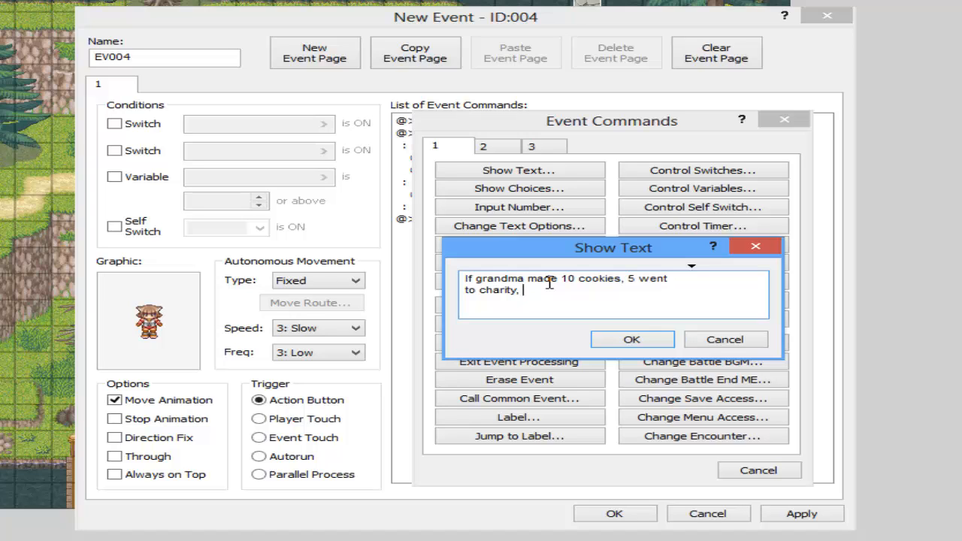
text(3 were eatn' and 2 were)
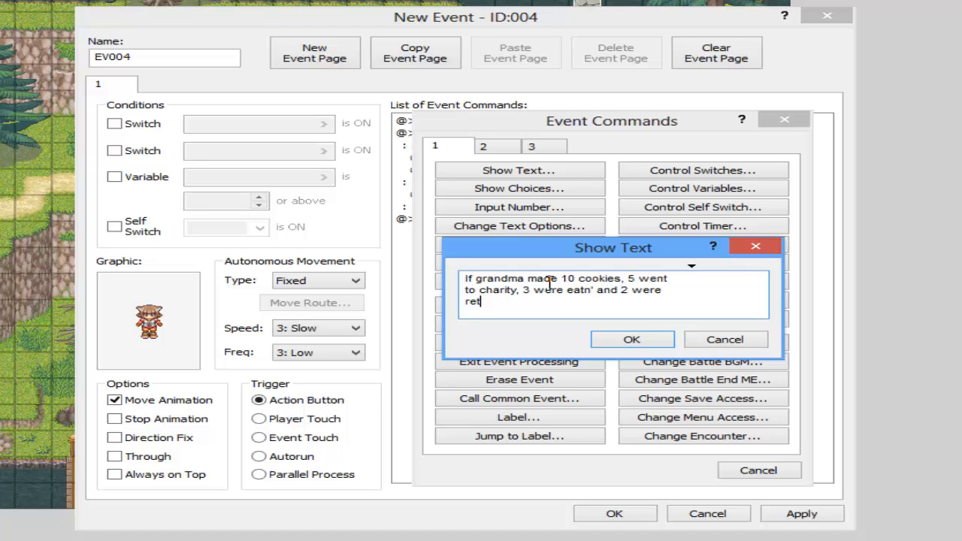
text(urned, how many cookies were left?)
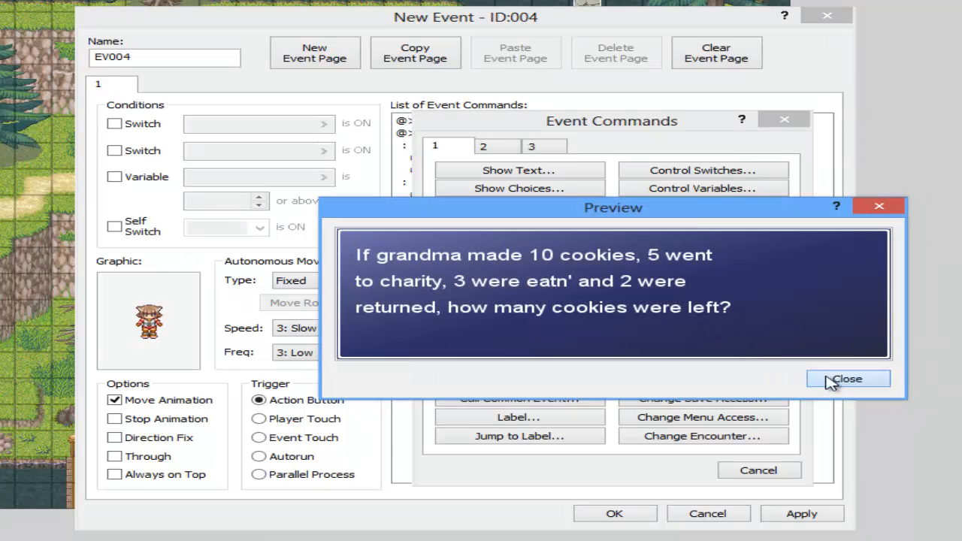
click(848, 379)
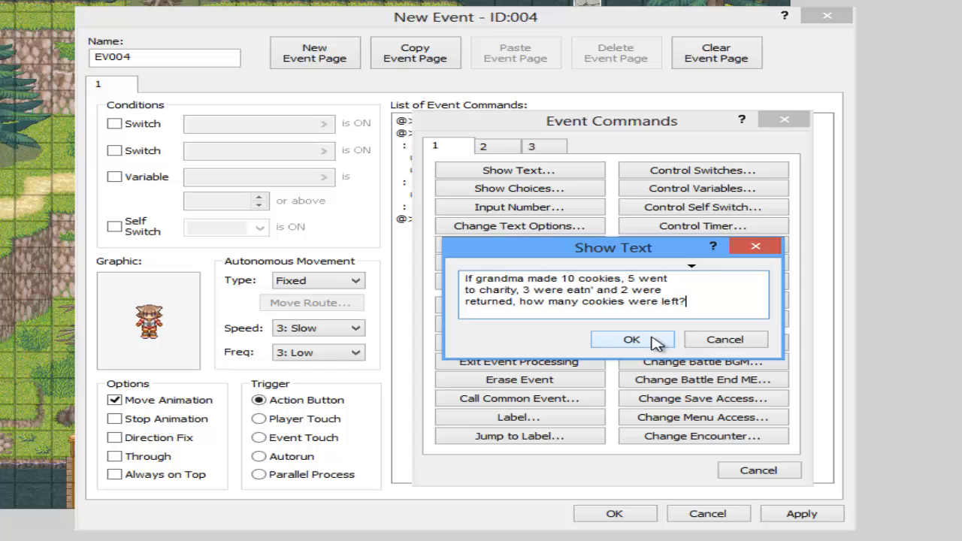
click(631, 339)
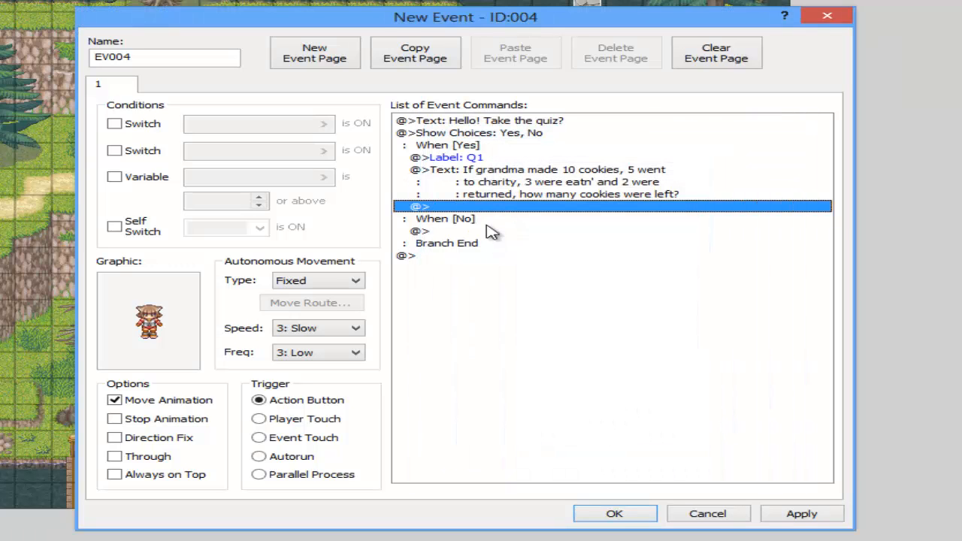
Step: Add a 1-digit number input into COOKIES and a conditional branch checking COOKIES equals 4, with Else
double_click(488, 208)
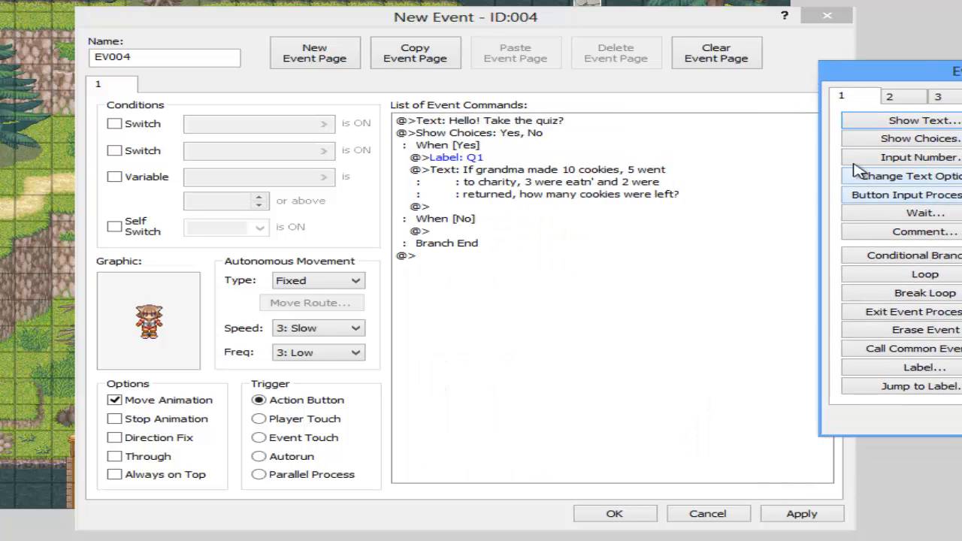
mouse_move(938, 177)
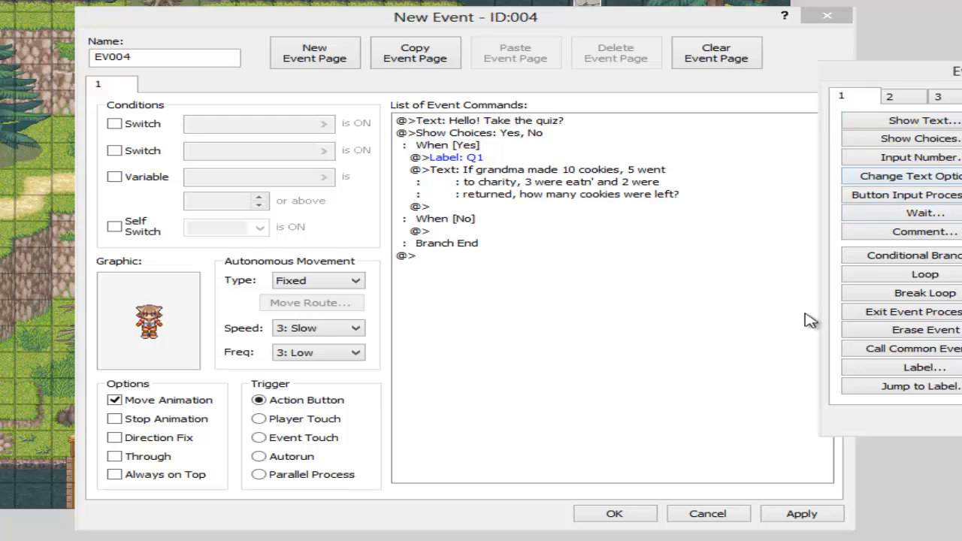
click(920, 158)
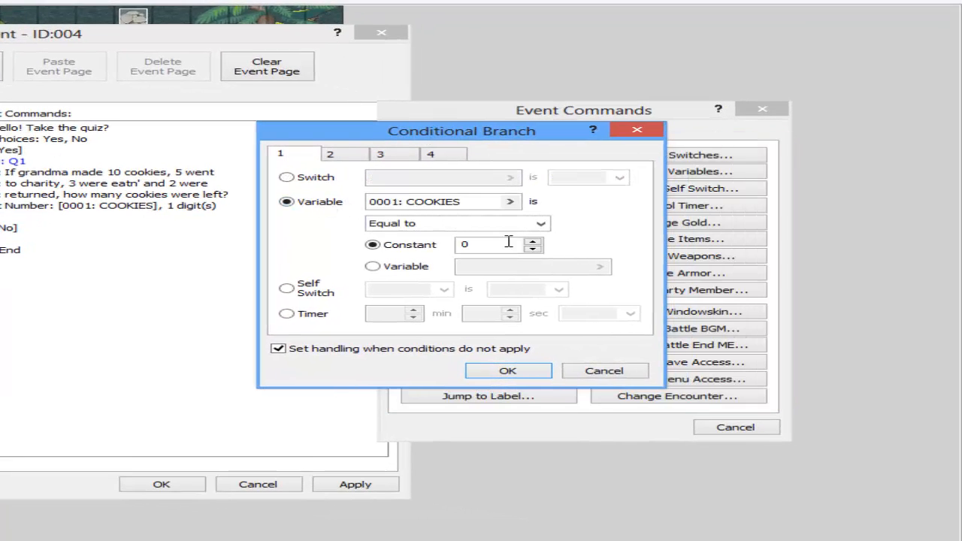
text(4)
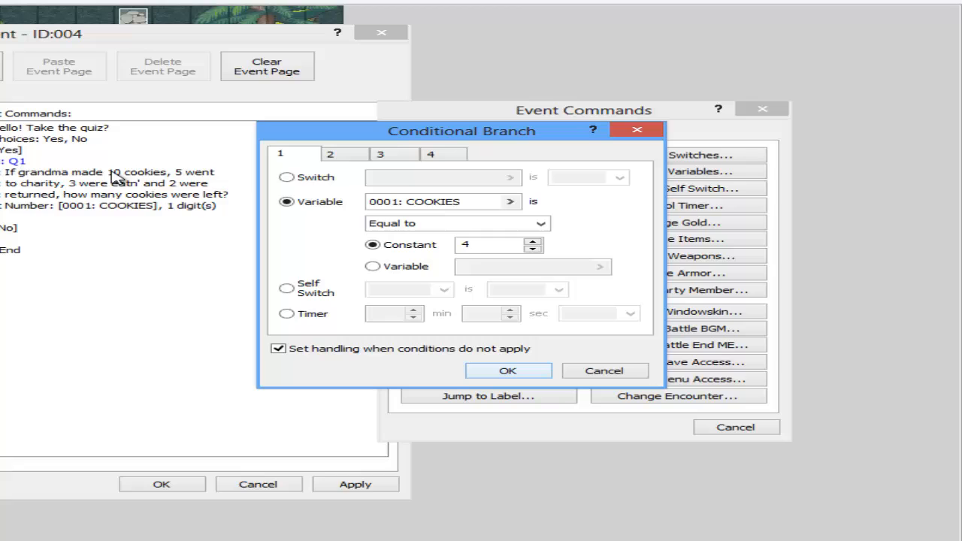
mouse_move(63, 183)
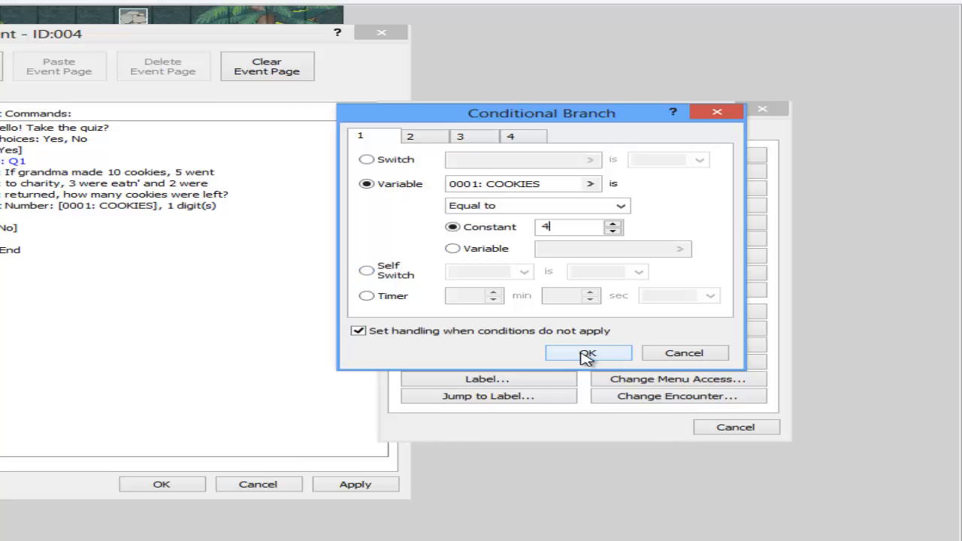
click(587, 353)
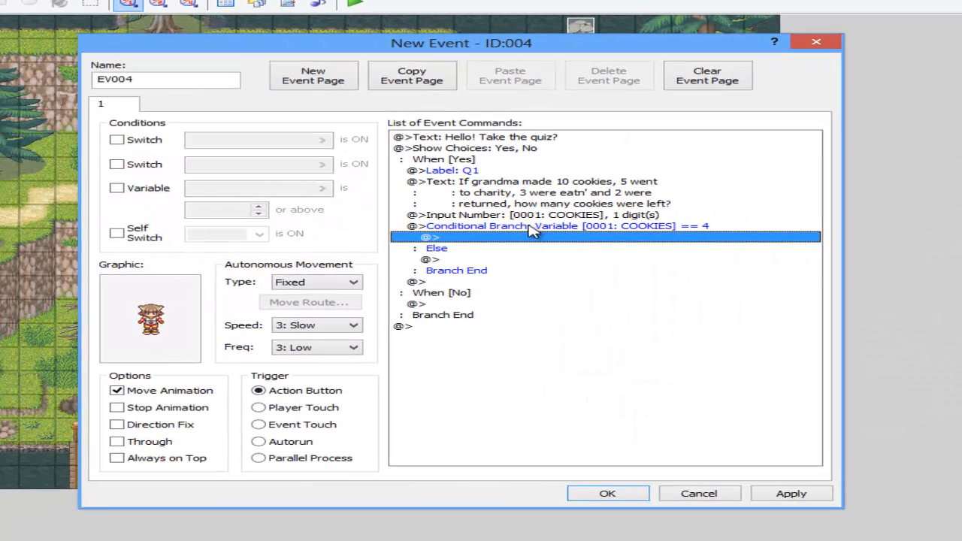
Step: Show CORRECT! in the right-answer branch and FAILED! Try again? in the Else branch
click(526, 226)
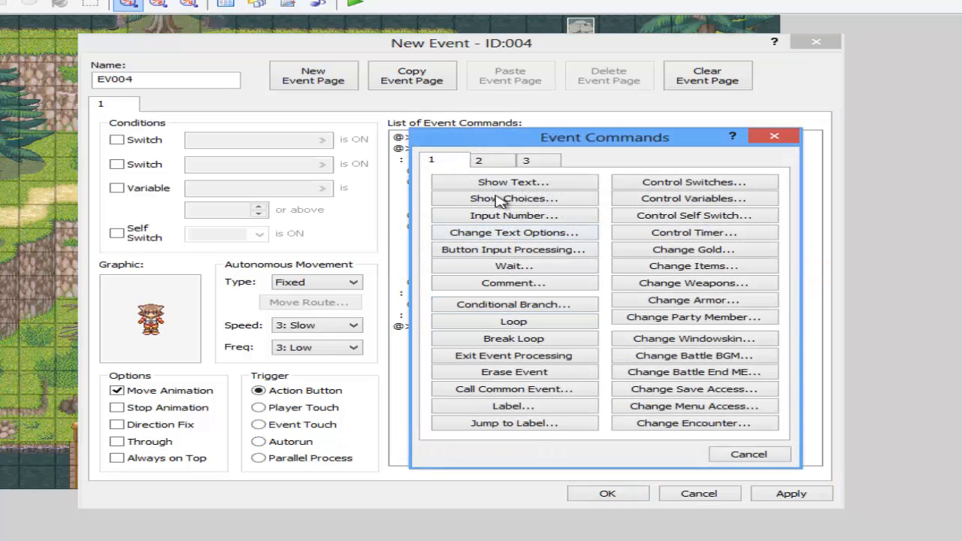
text(CORRECT!)
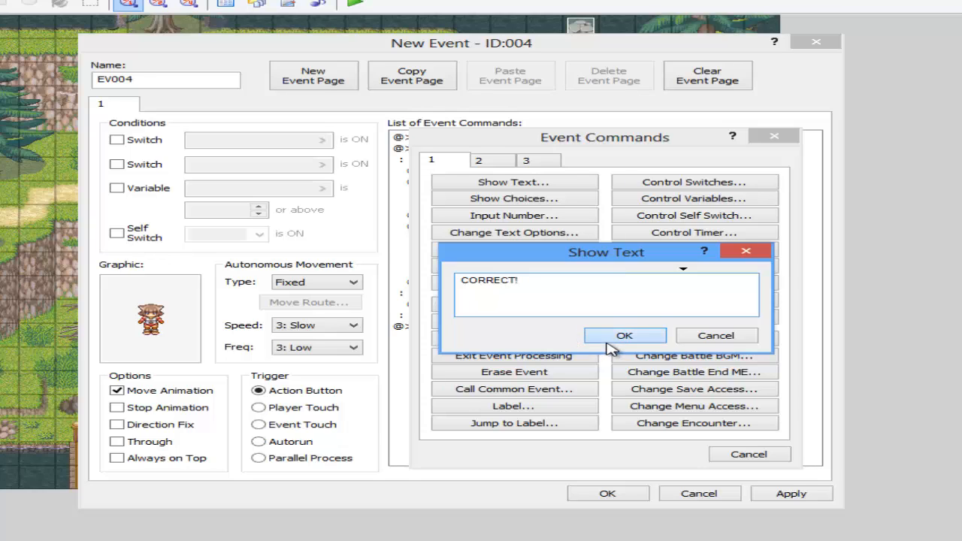
click(625, 335)
text(FAILED)
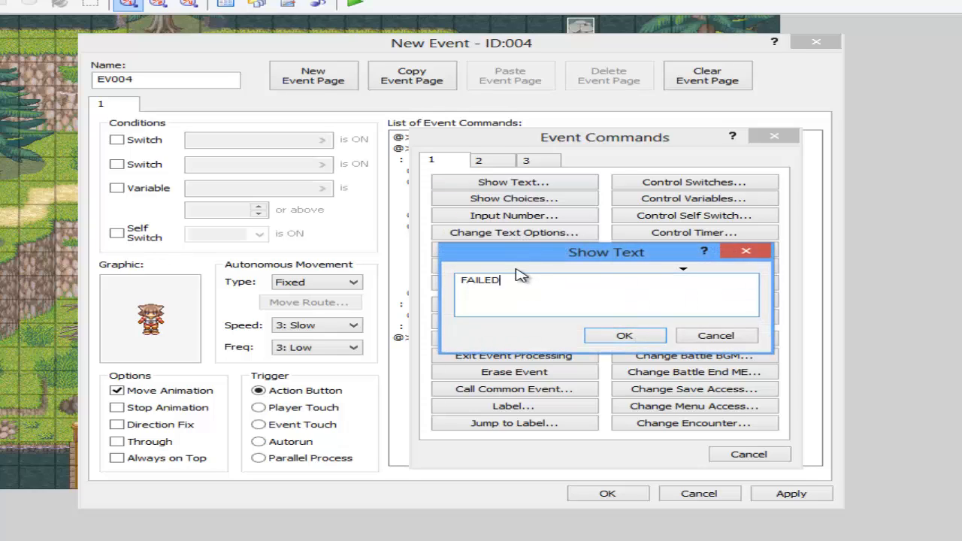
text(! Try again?)
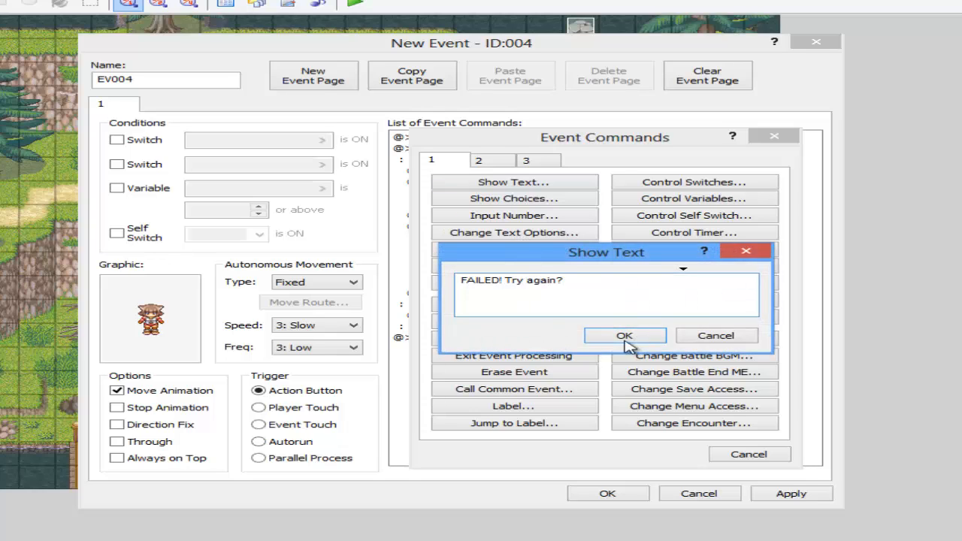
click(625, 336)
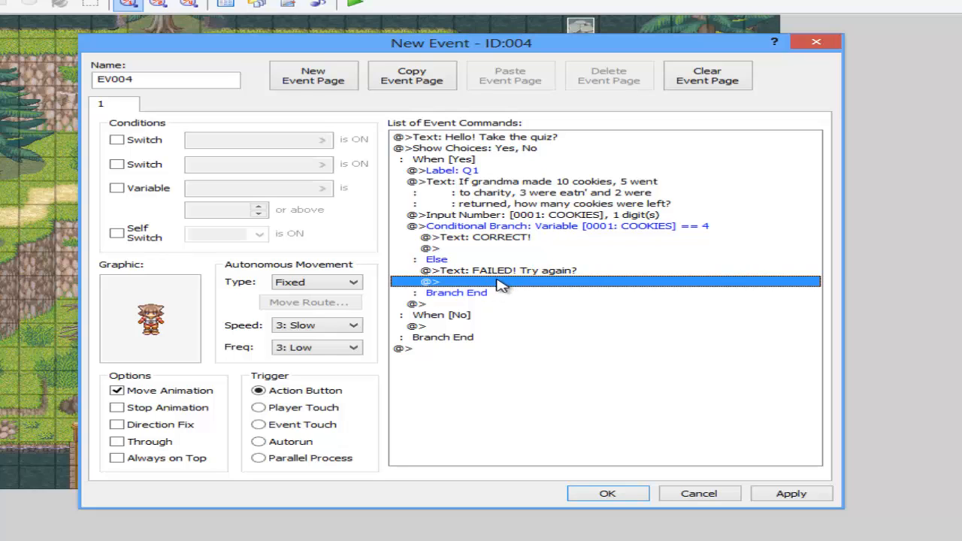
Step: Jump back to label Q1 after the failure, and show 'D:' under the No choice
double_click(502, 281)
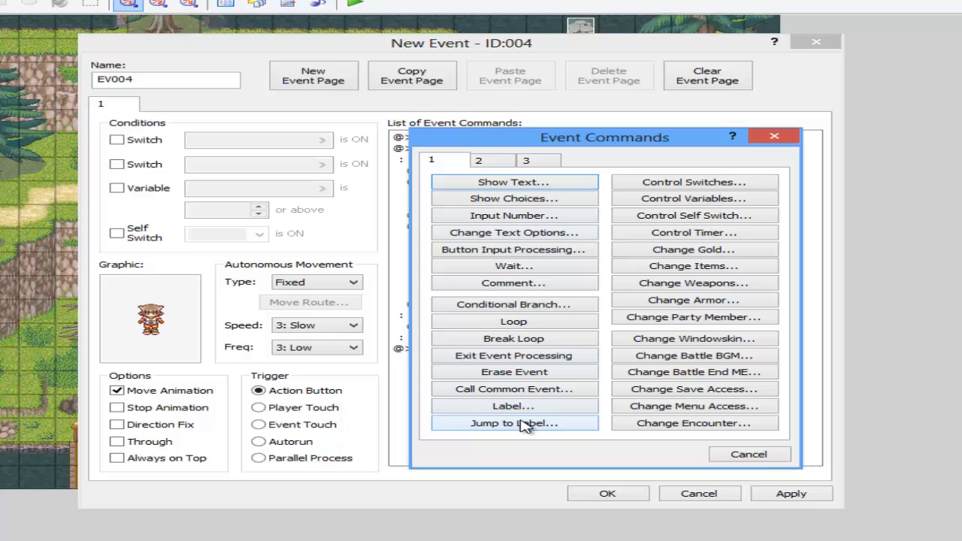
click(514, 422)
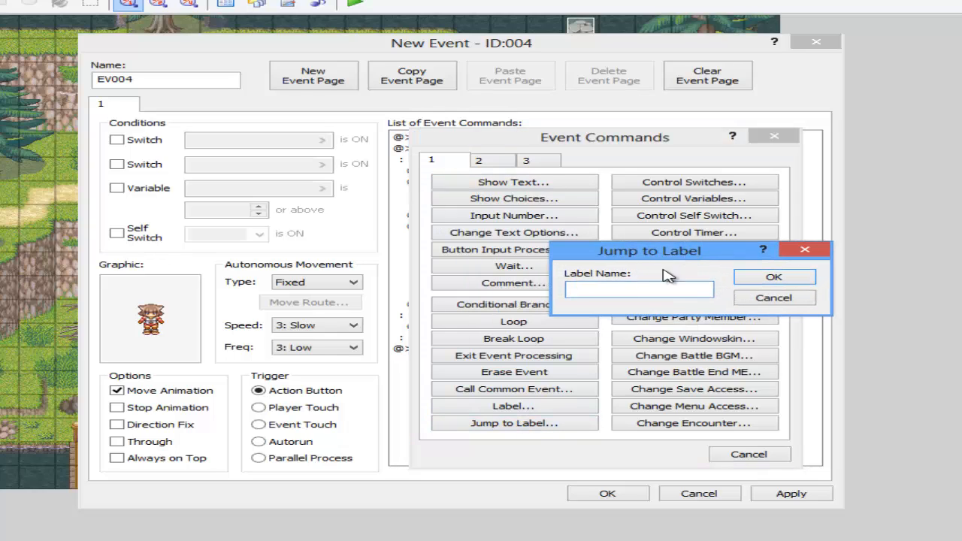
click(772, 277)
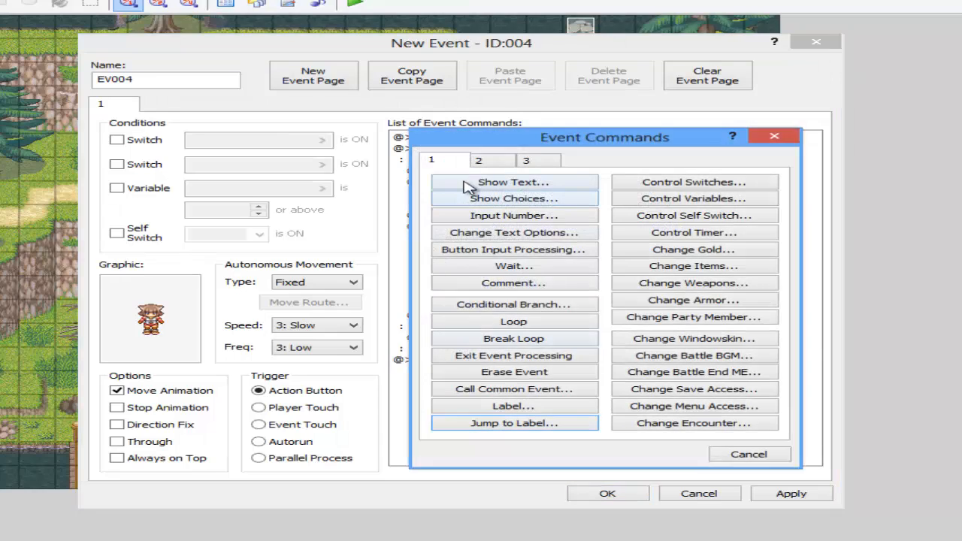
click(514, 181)
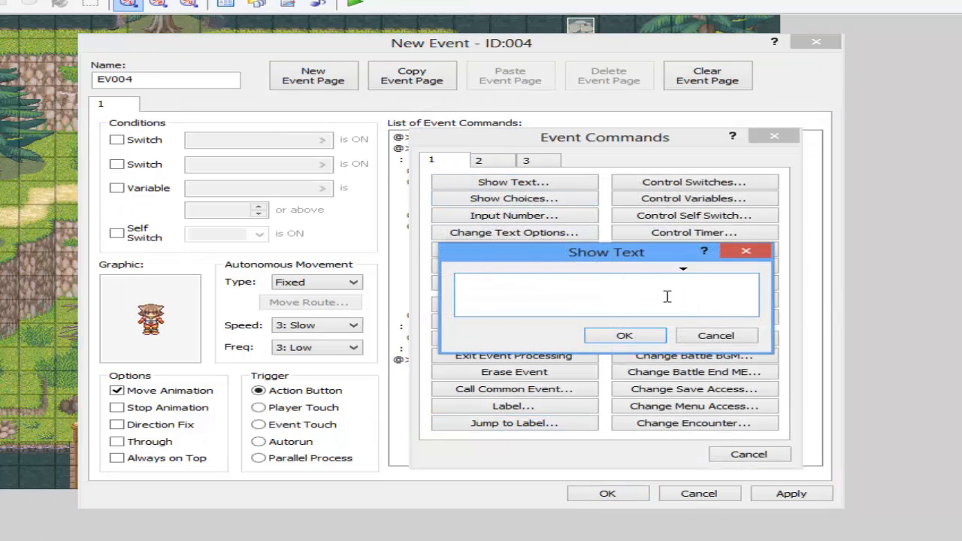
text(D:)
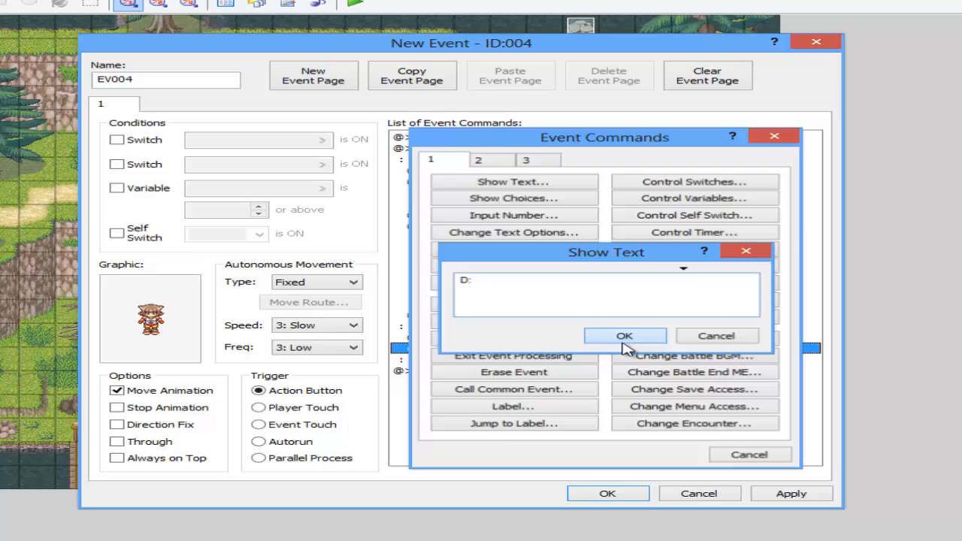
click(626, 336)
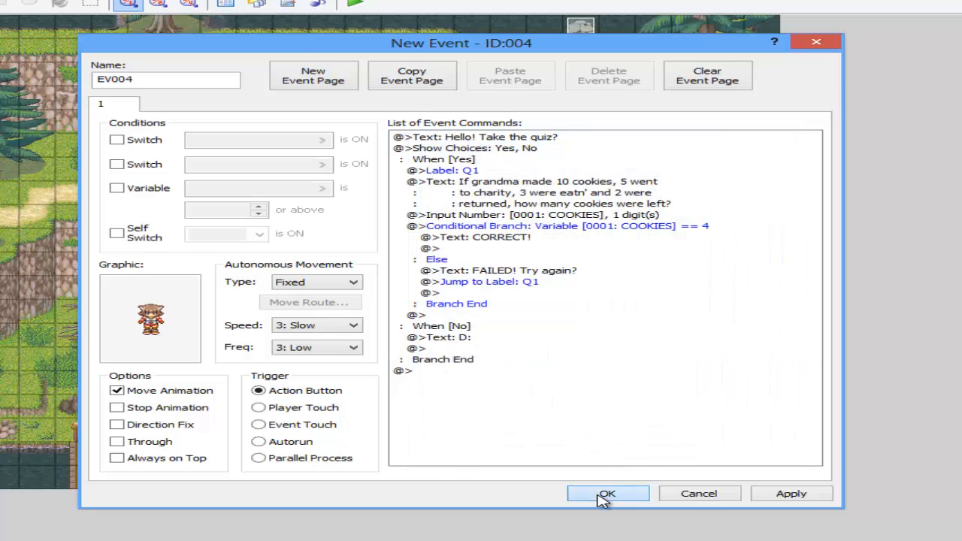
Step: Save the quiz event, playtest the game and answer 1 to the cookie question
click(607, 493)
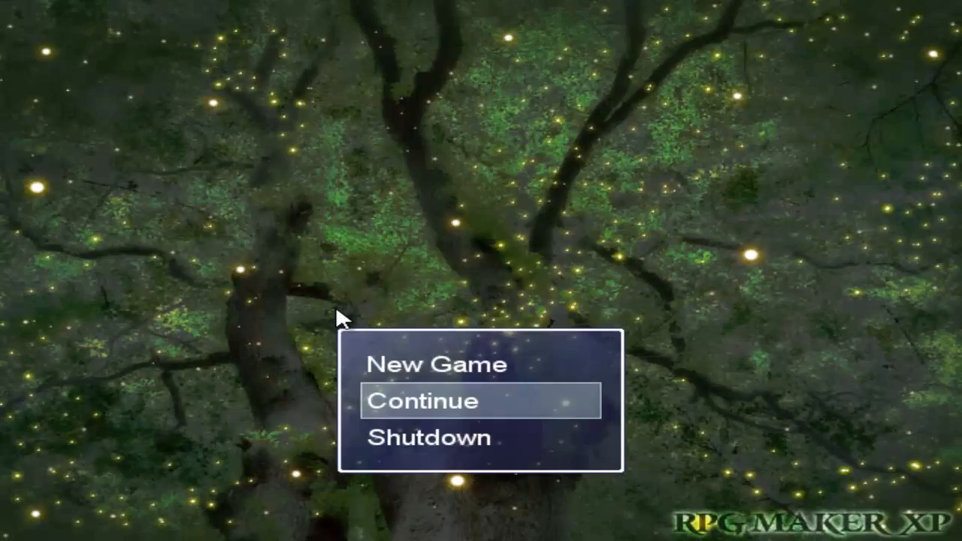
click(423, 400)
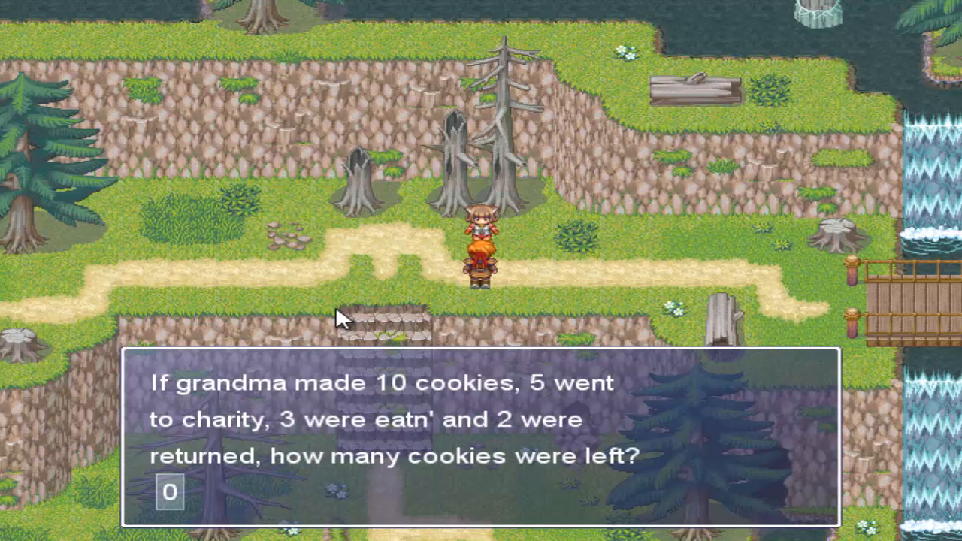
text(1)
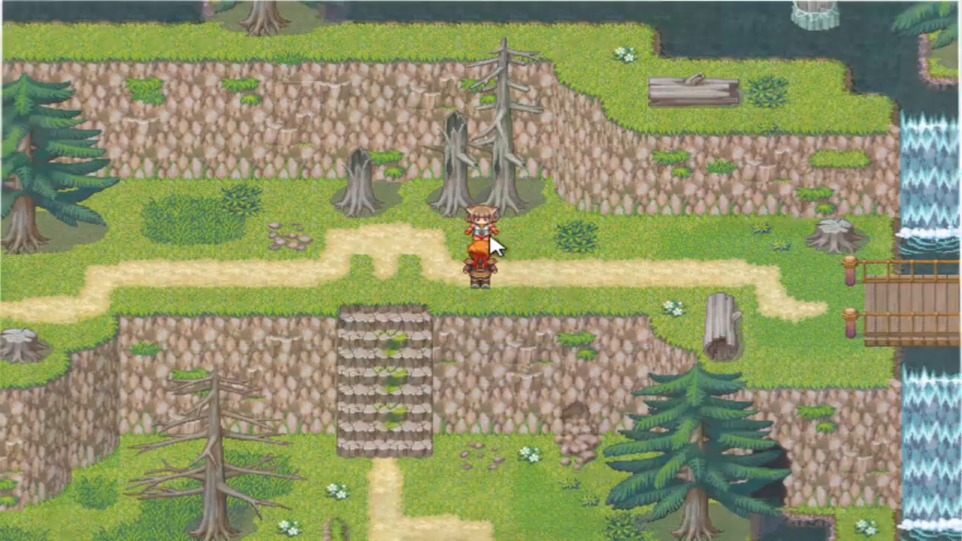
Step: Reopen the event and add a Yes/No retry choice after the failure message
double_click(478, 248)
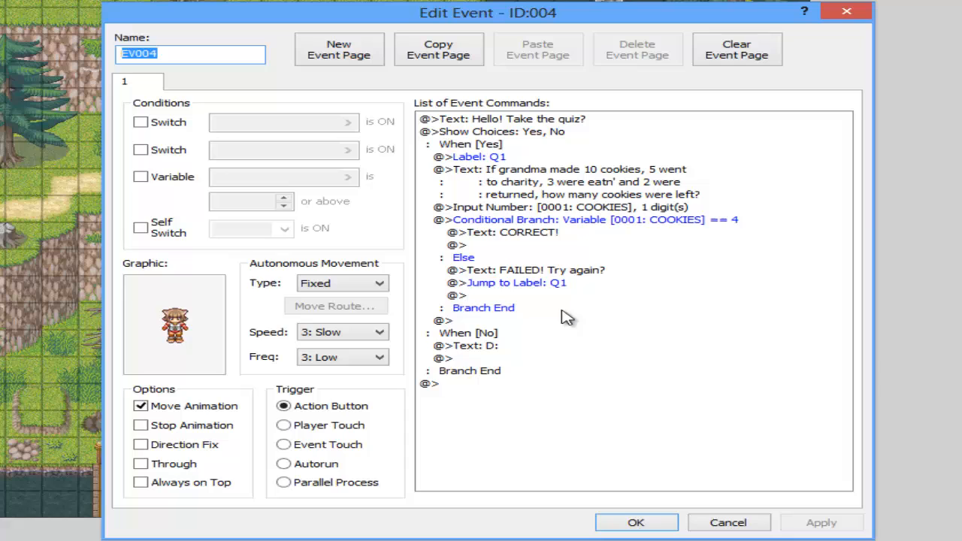
click(526, 294)
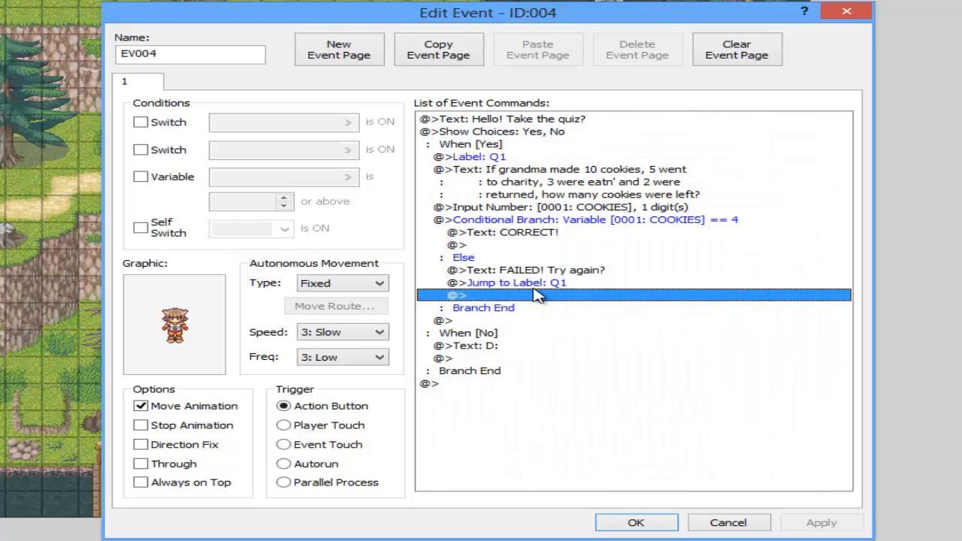
double_click(533, 293)
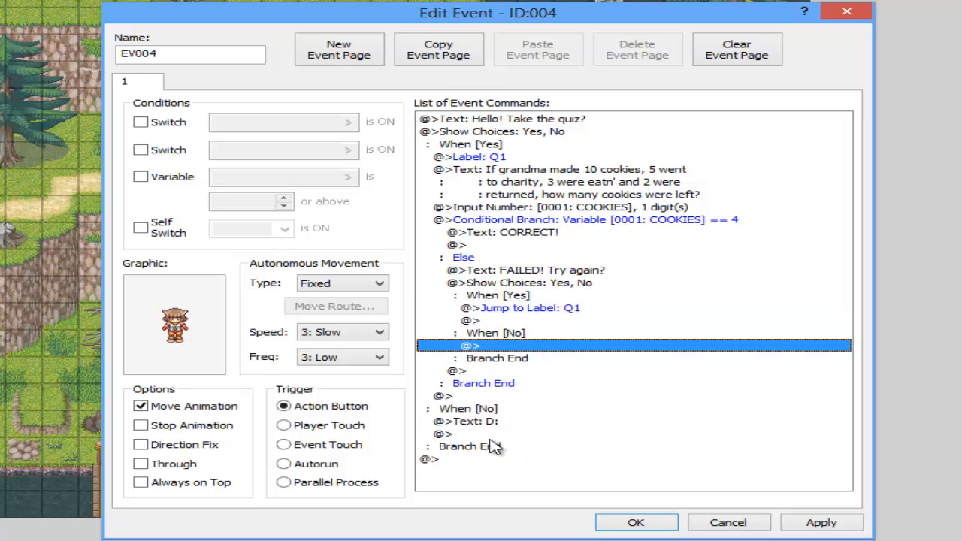
click(488, 409)
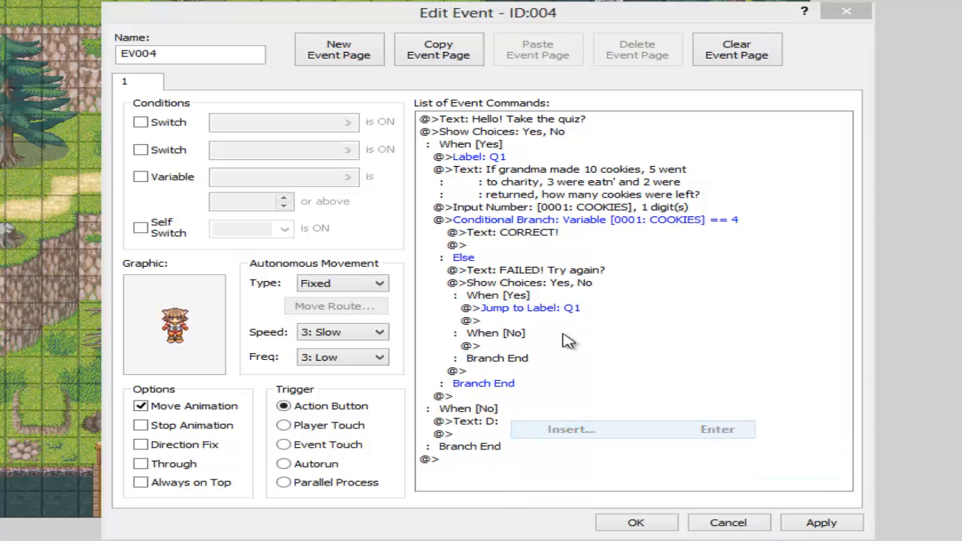
Step: Make the retry's No option jump to label NO and save the updated event
click(540, 424)
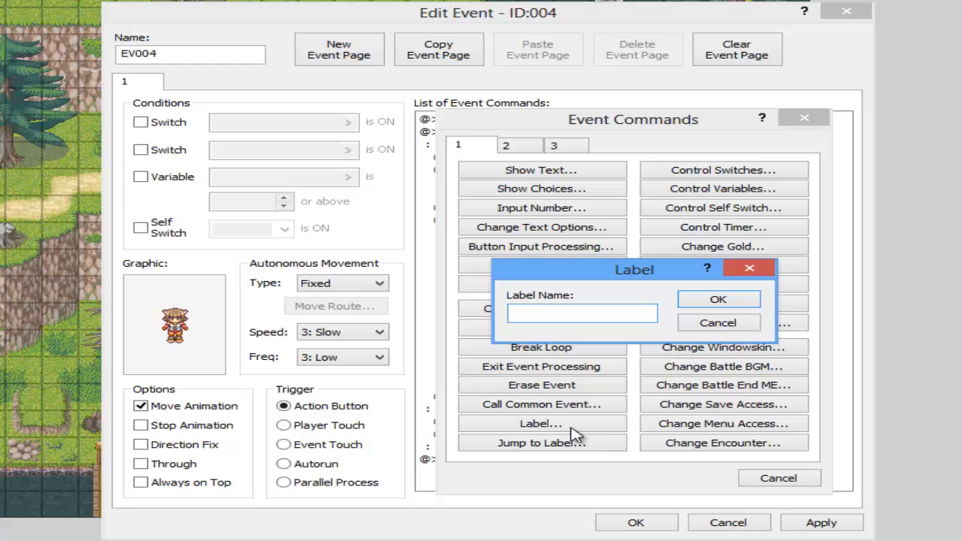
text(NO)
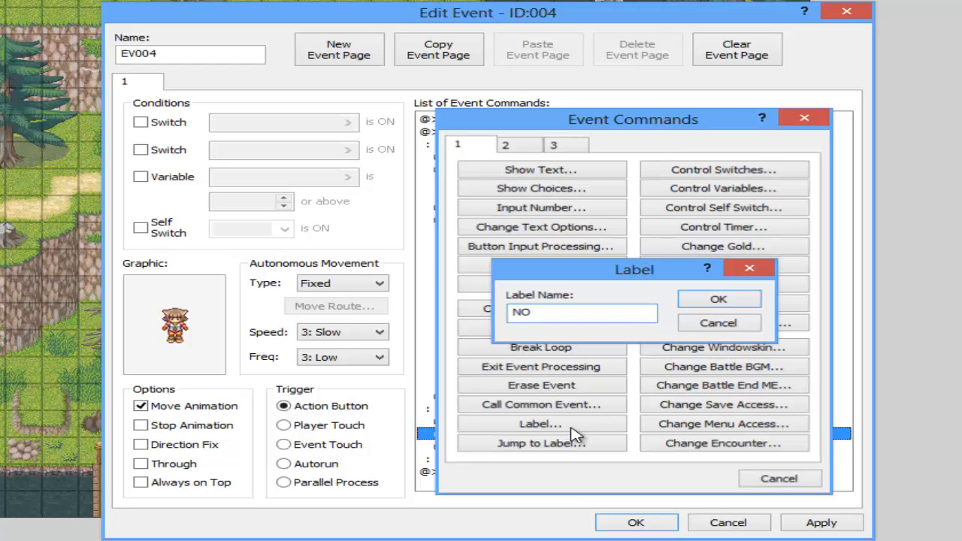
click(717, 299)
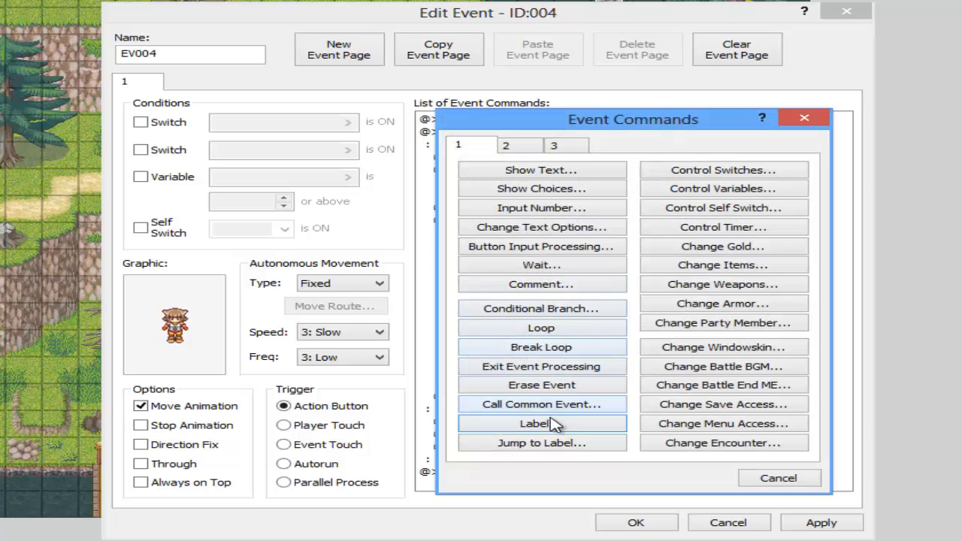
click(541, 423)
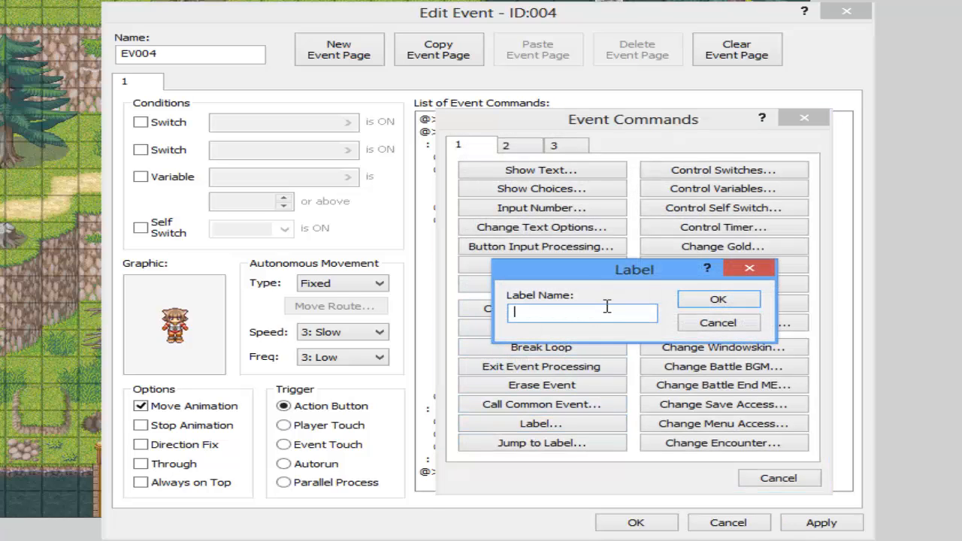
click(717, 321)
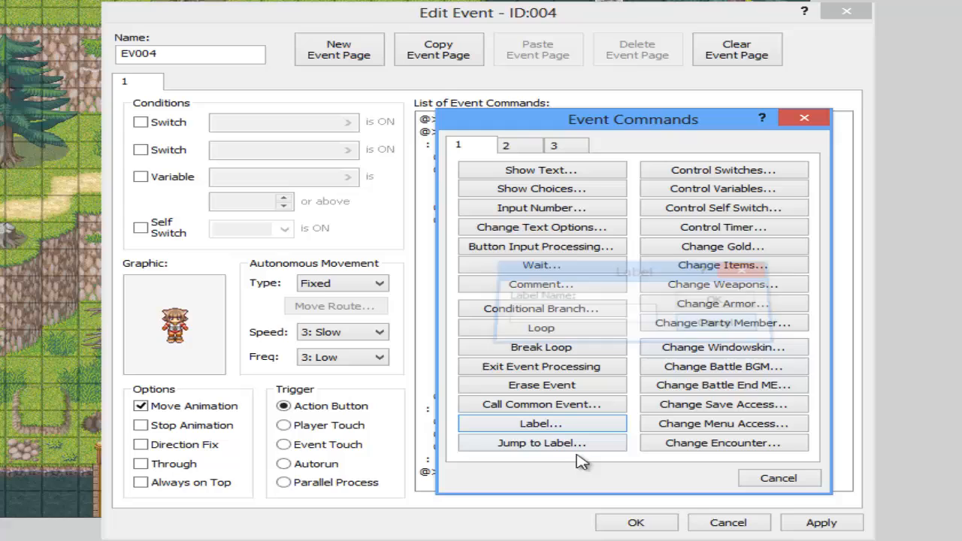
click(541, 441)
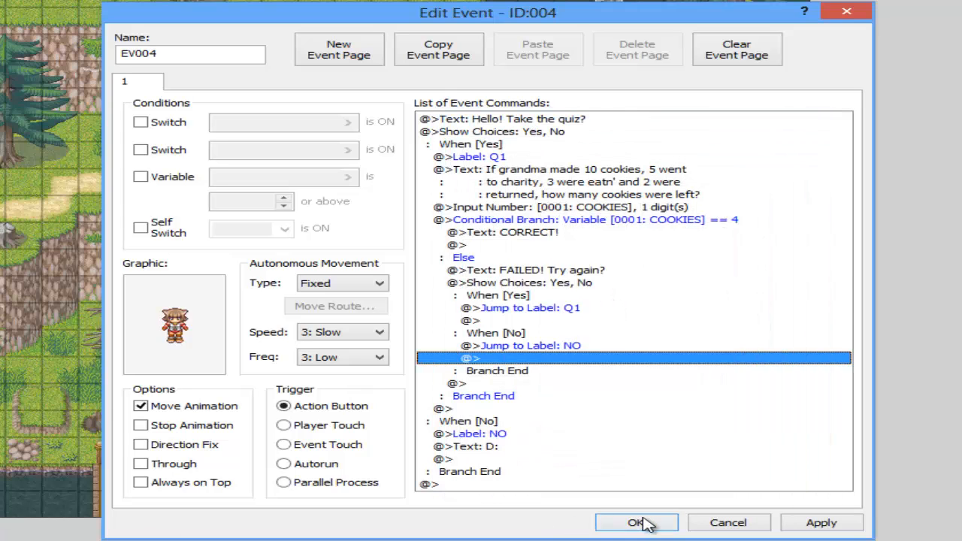
click(637, 523)
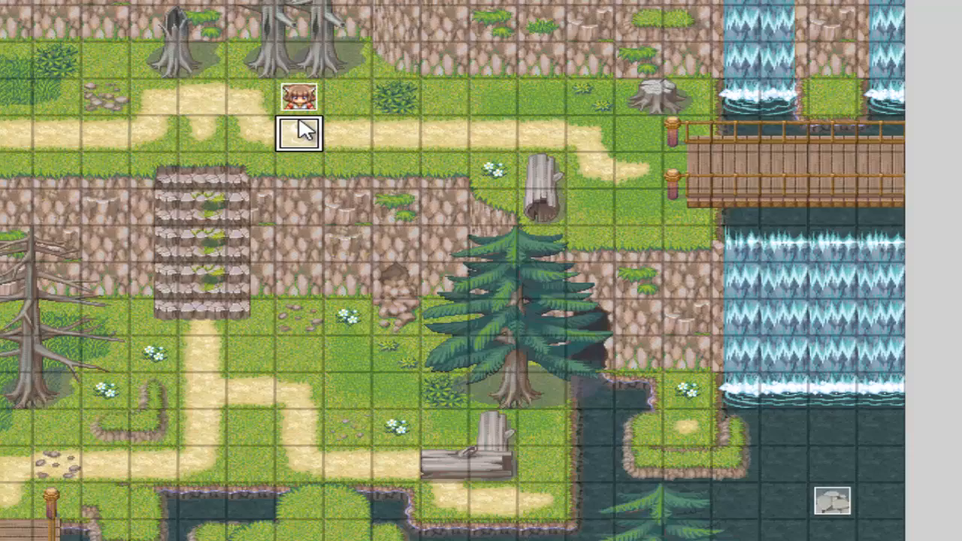
double_click(298, 133)
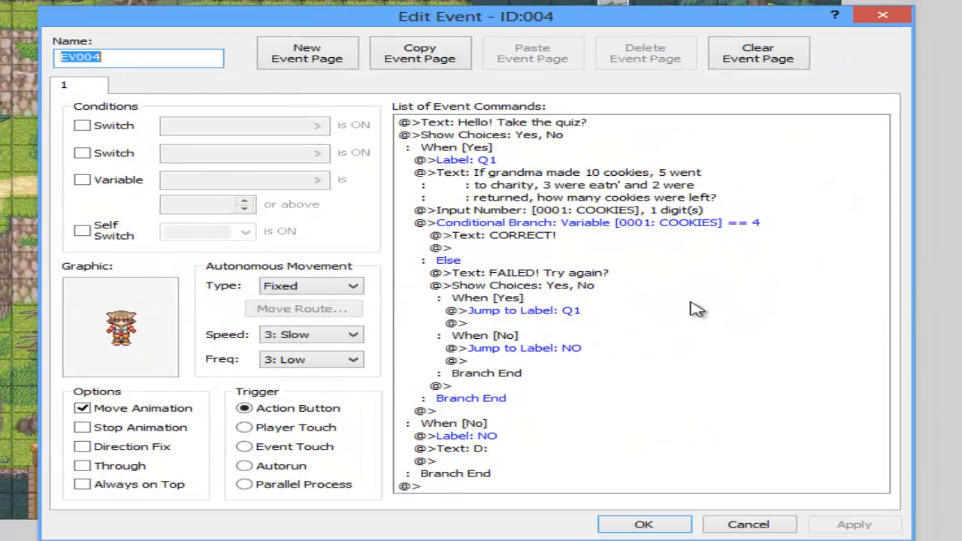
Step: Add the second question 'Why did the chicken cross the road?' as a message
click(484, 335)
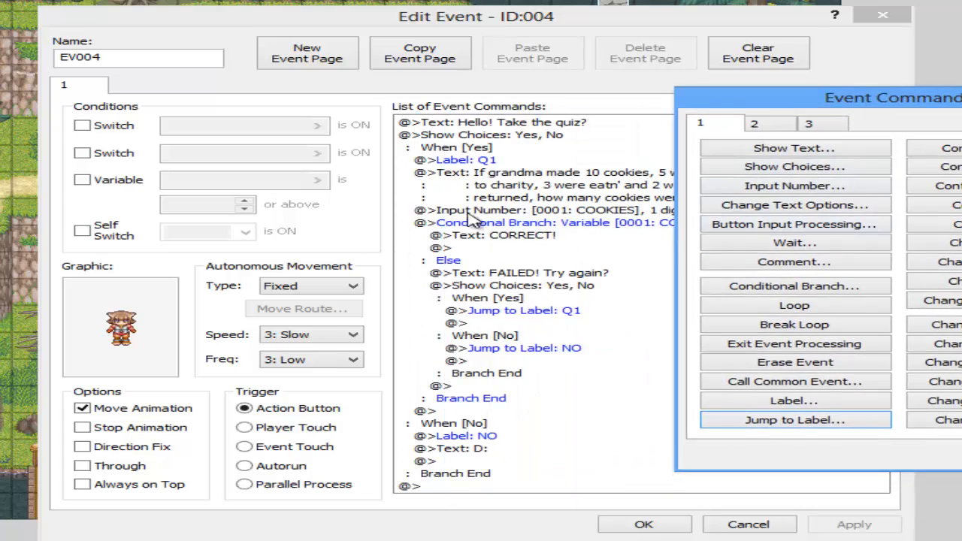
click(794, 147)
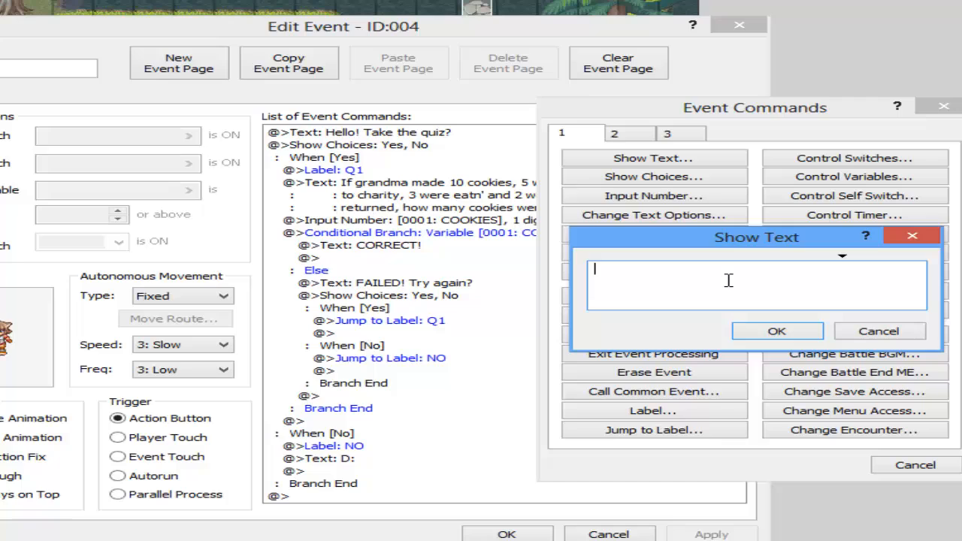
text(Why did the ch)
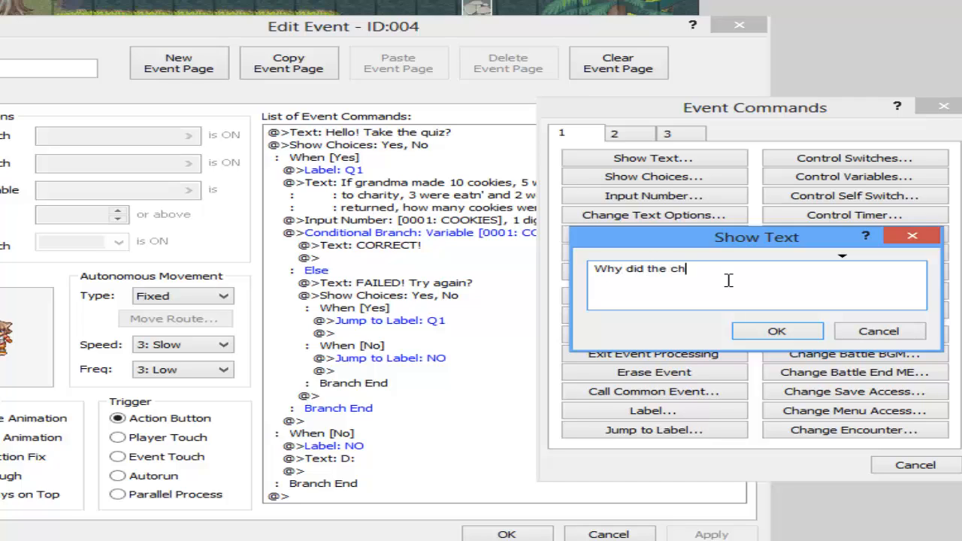
text(icken cross the road?)
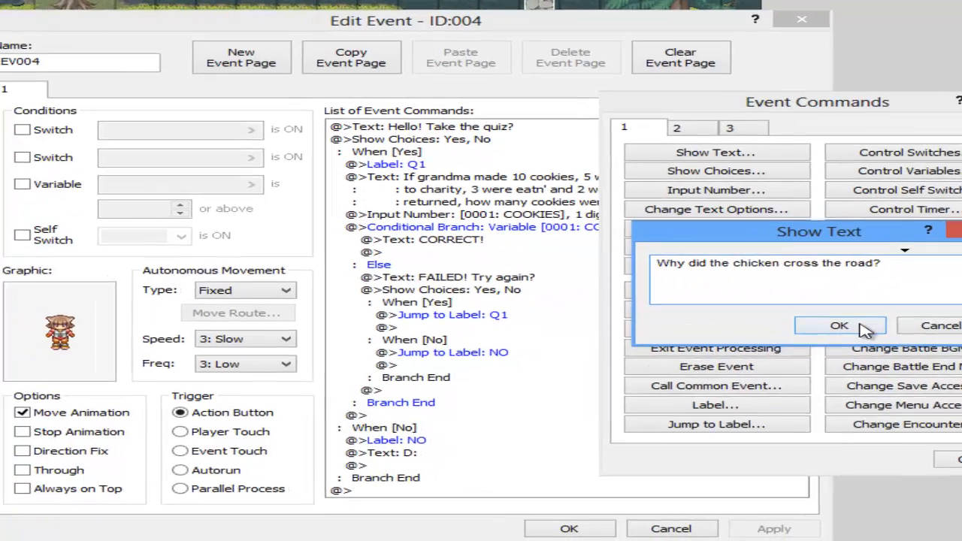
click(838, 325)
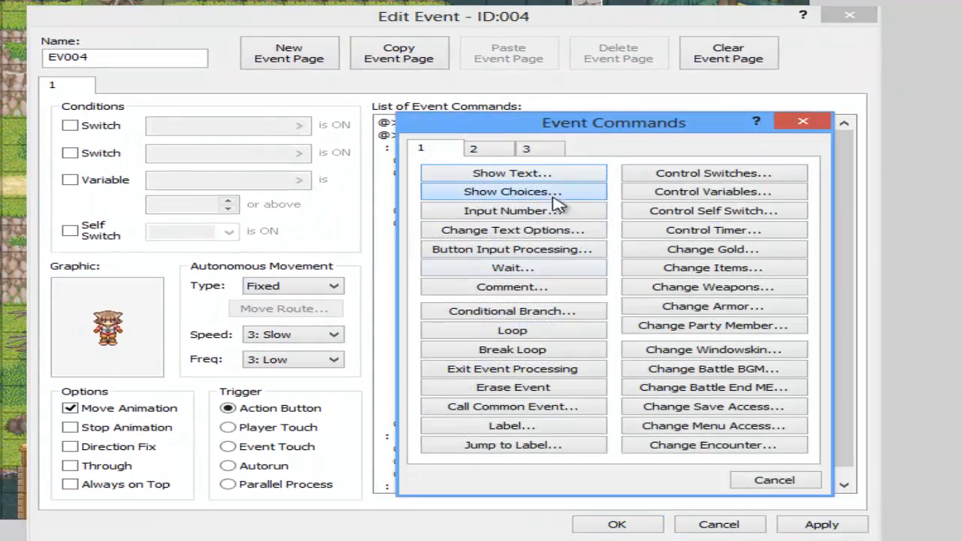
Step: Fill the four choices: It was hungry, It was bored, CHICKENS!? I LOVE CHKNS!, Donkey
click(512, 191)
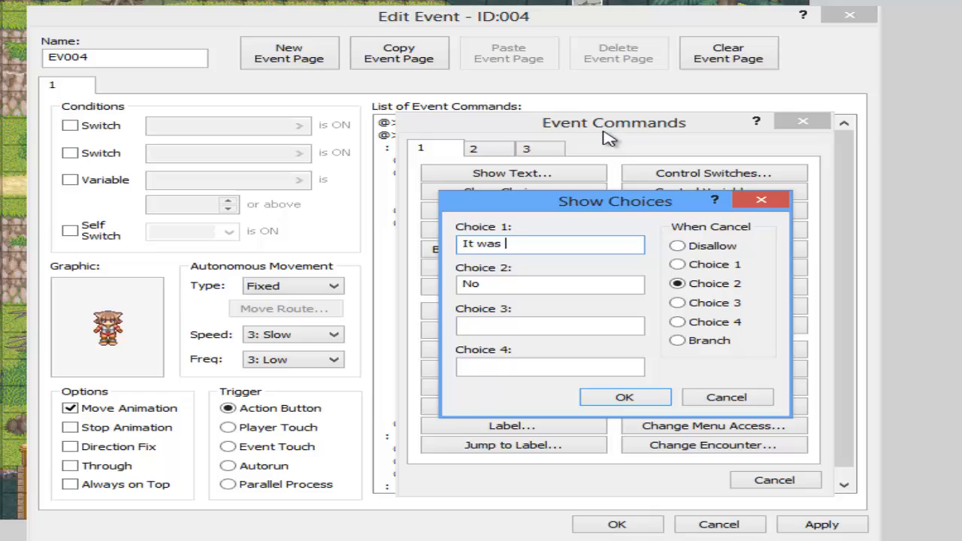
text(It was bored)
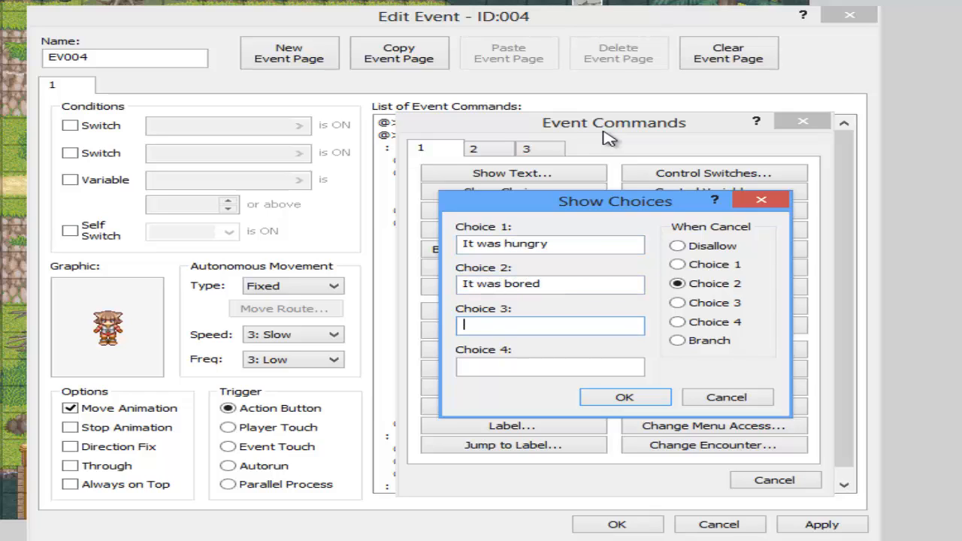
text(CHICKENS!? I LOVE CHKNS!)
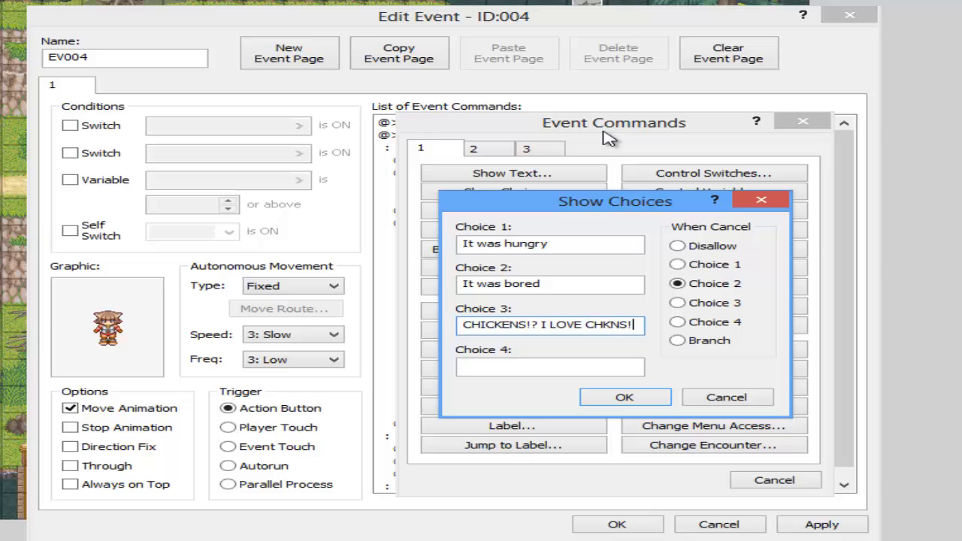
text(D)
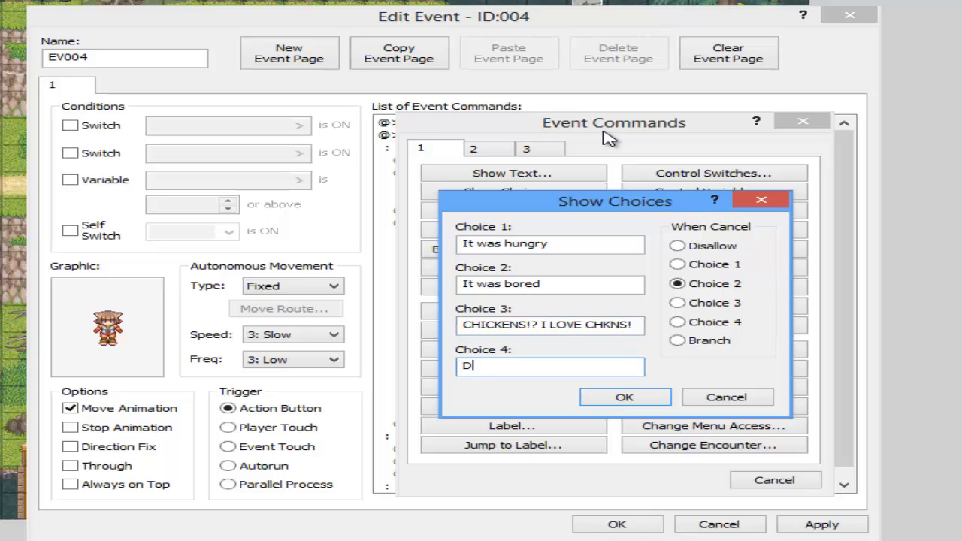
text(onkey.)
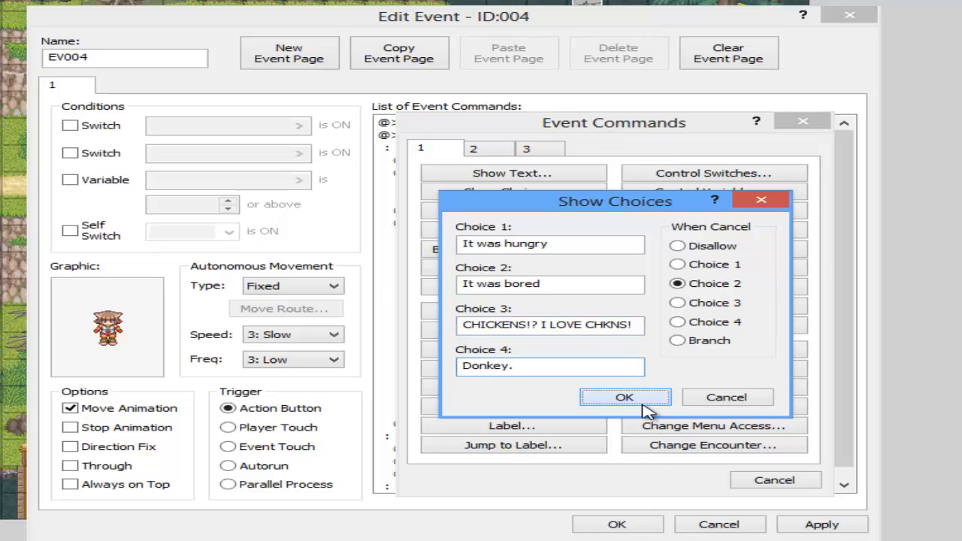
click(625, 397)
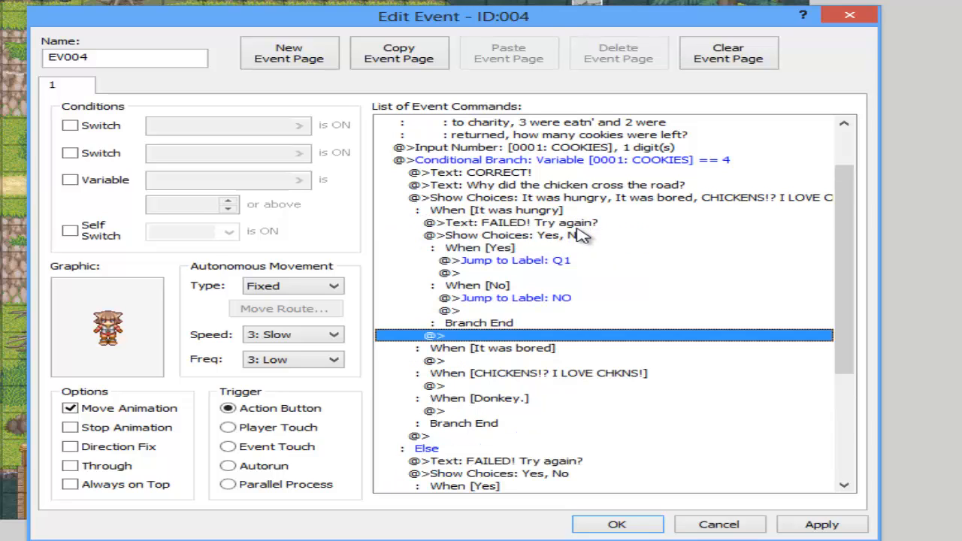
Step: Insert label Q2 before the chicken question
click(516, 260)
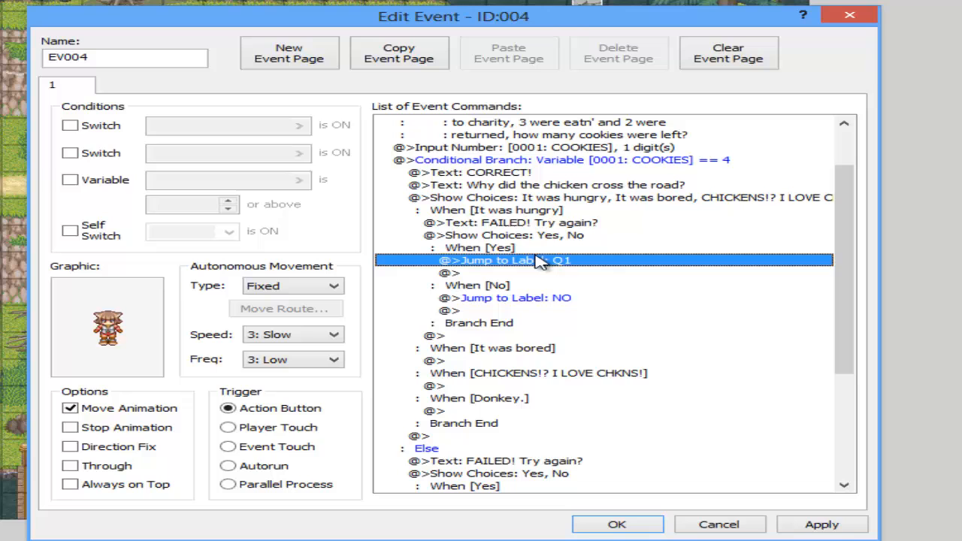
click(547, 185)
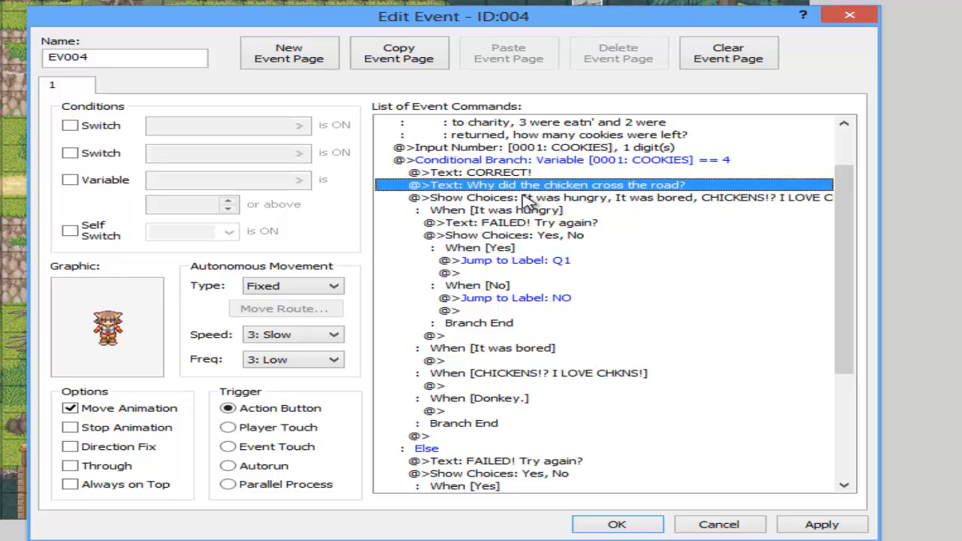
double_click(547, 185)
text(Q)
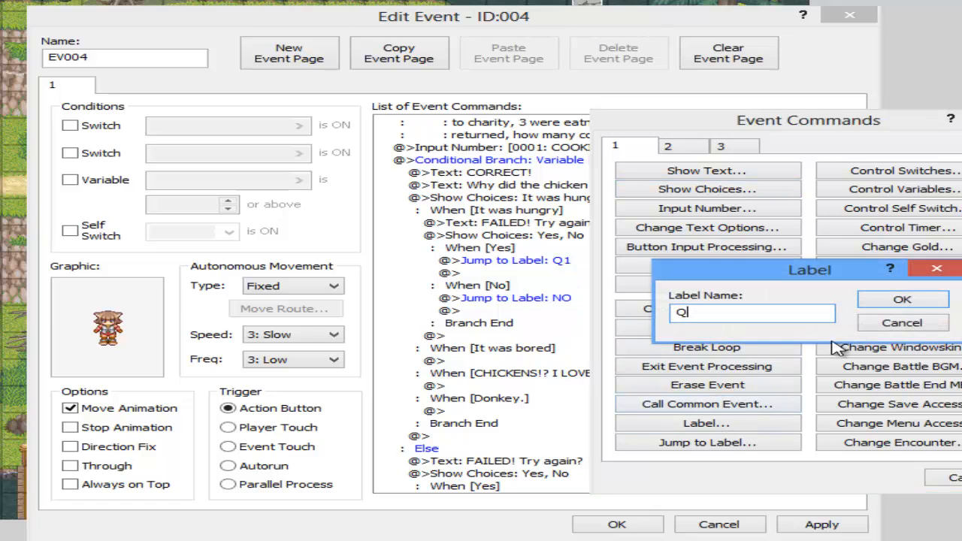
click(901, 299)
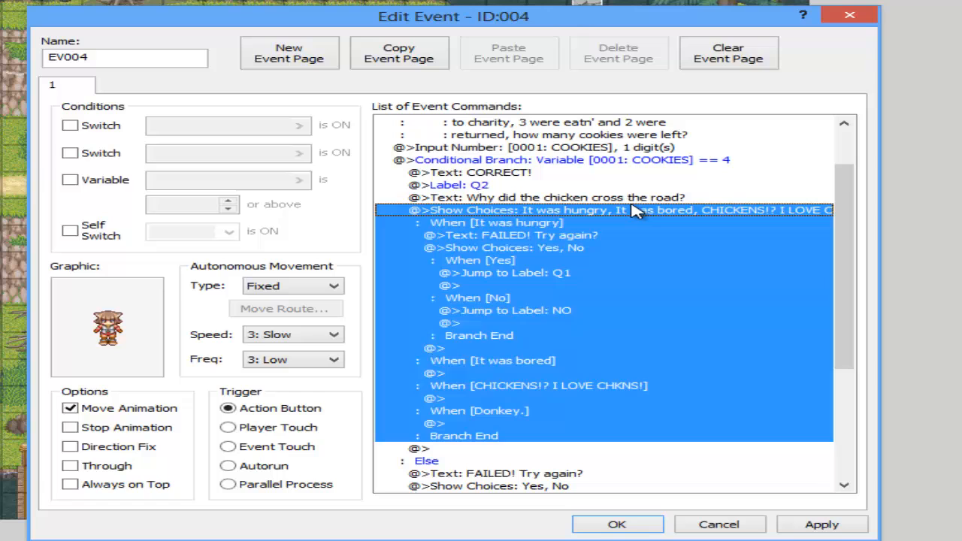
Step: Retarget the retry jump to Q2 and select the empty line under It was bored for the failure block
click(505, 274)
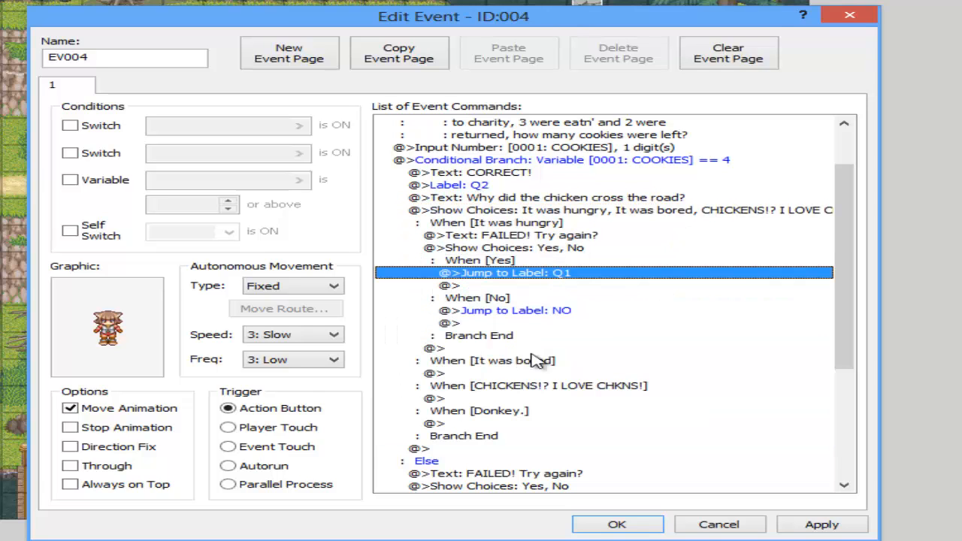
double_click(505, 272)
text(Q2)
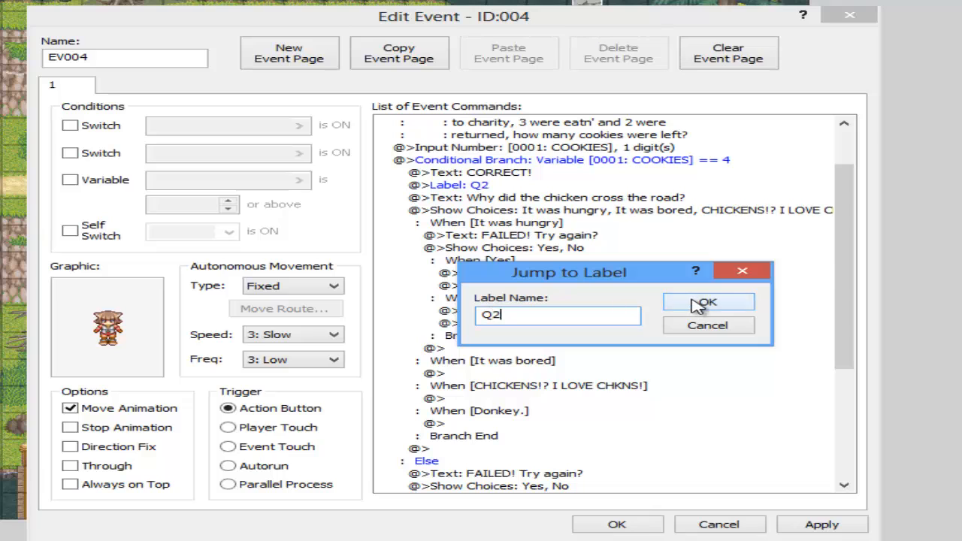
click(706, 300)
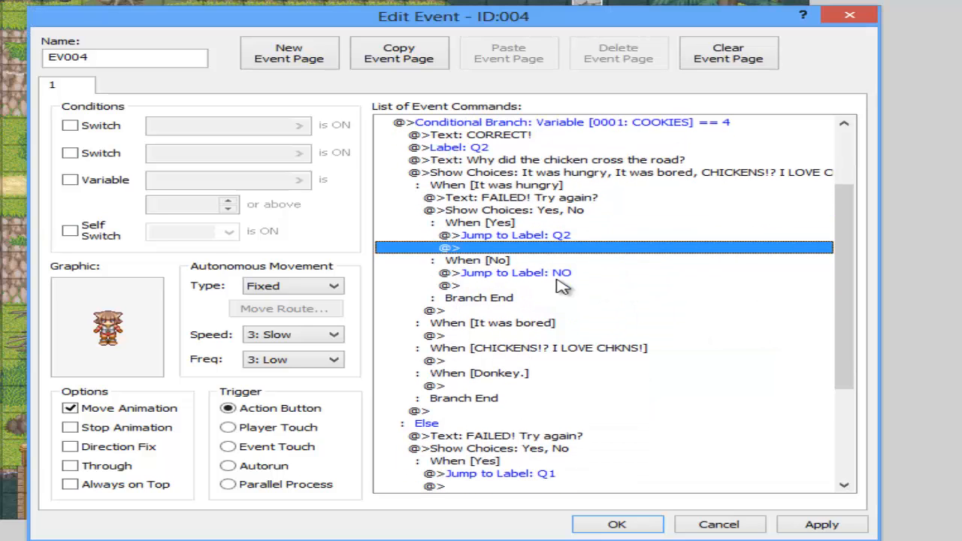
click(521, 197)
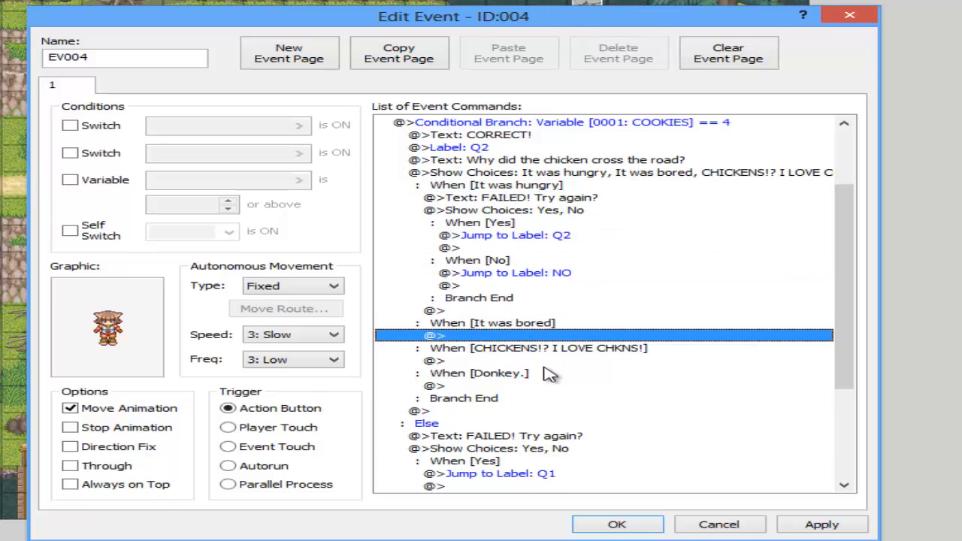
scroll(down, 3)
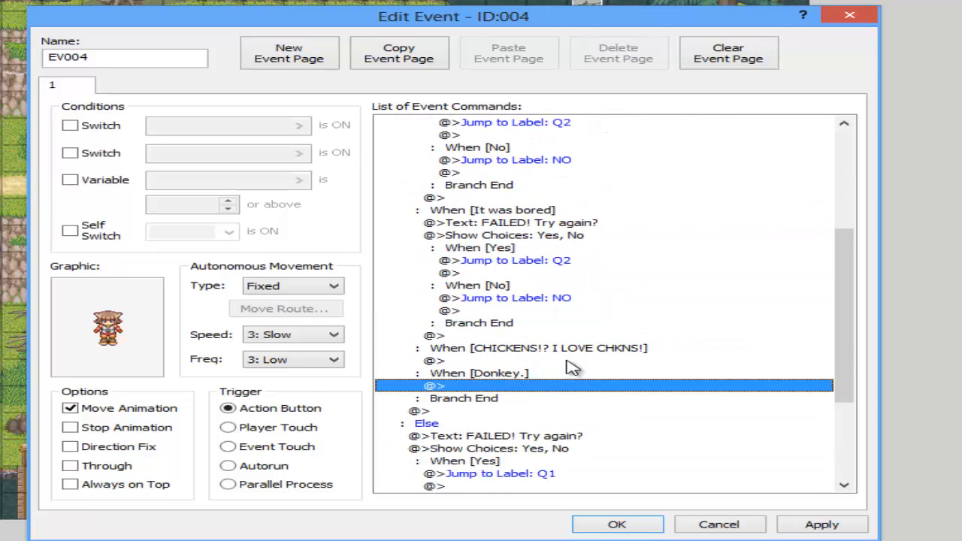
scroll(down, 3)
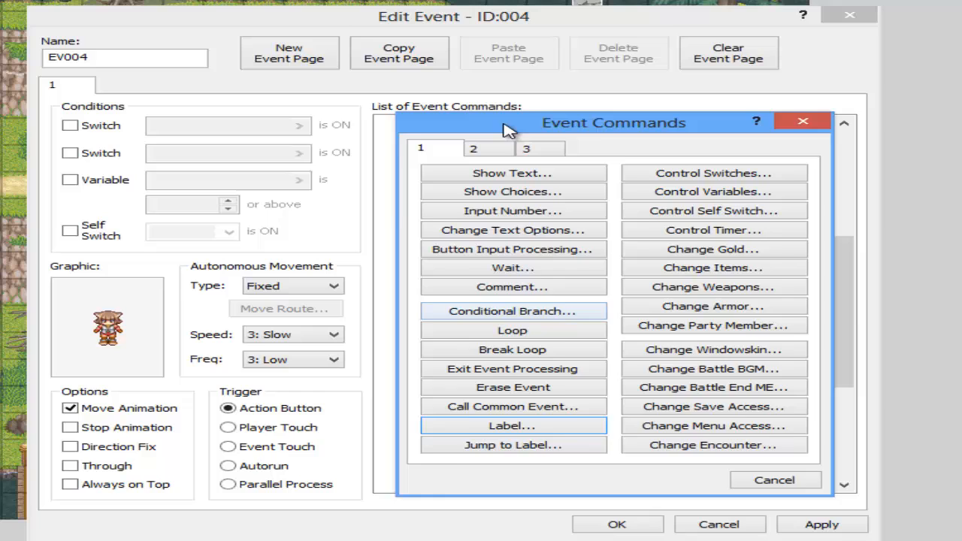
Step: Reply 'YUUUS!' under the CHICKENS answer and give Donkey the FAILED-and-retry block
click(513, 173)
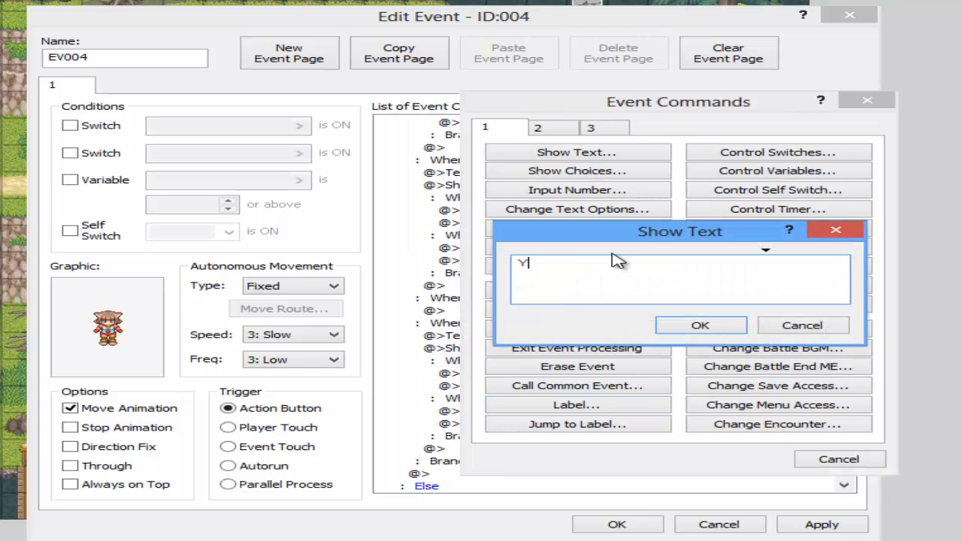
text(UUUS)
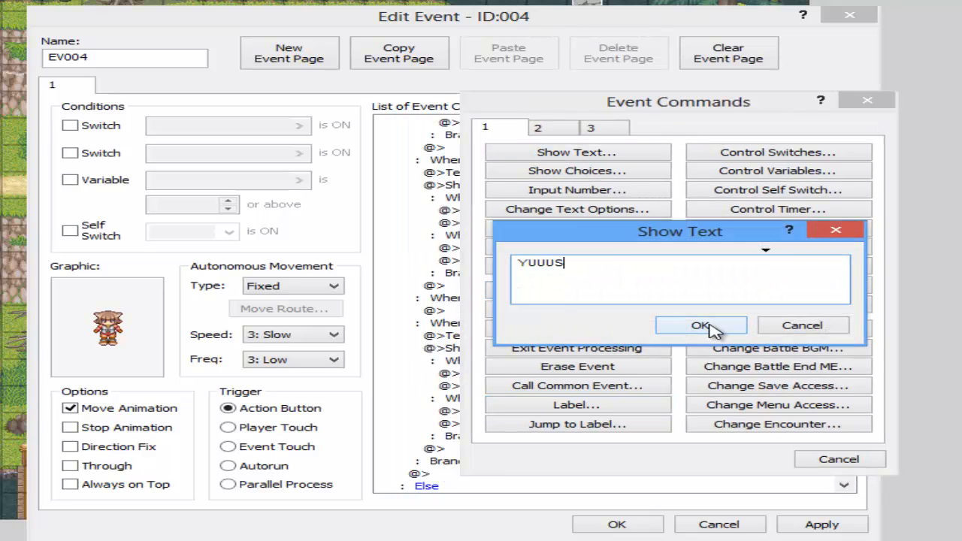
click(700, 325)
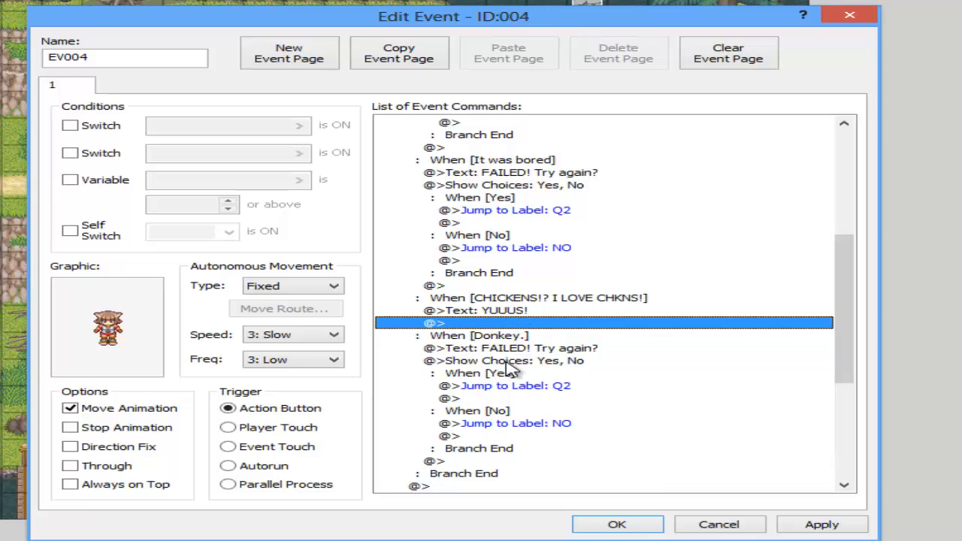
mouse_move(508, 328)
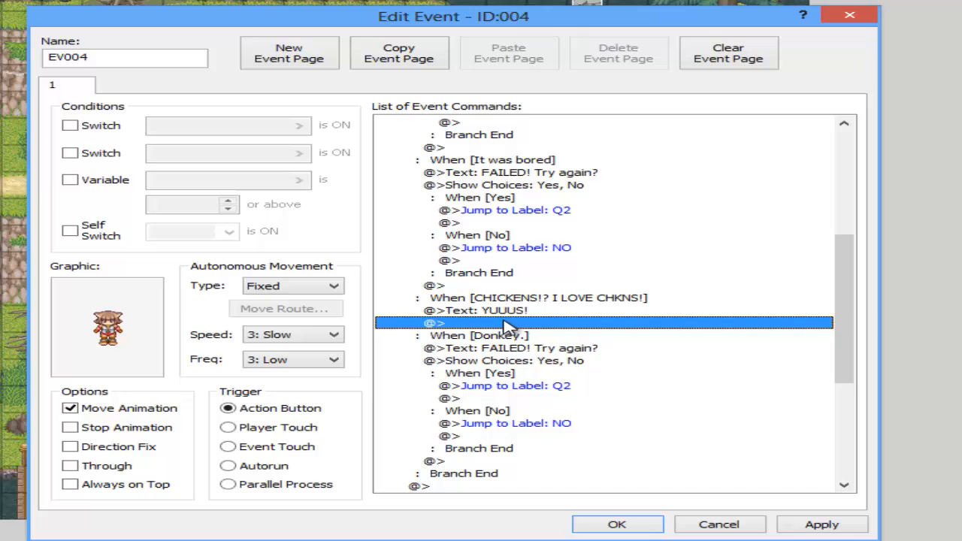
double_click(511, 323)
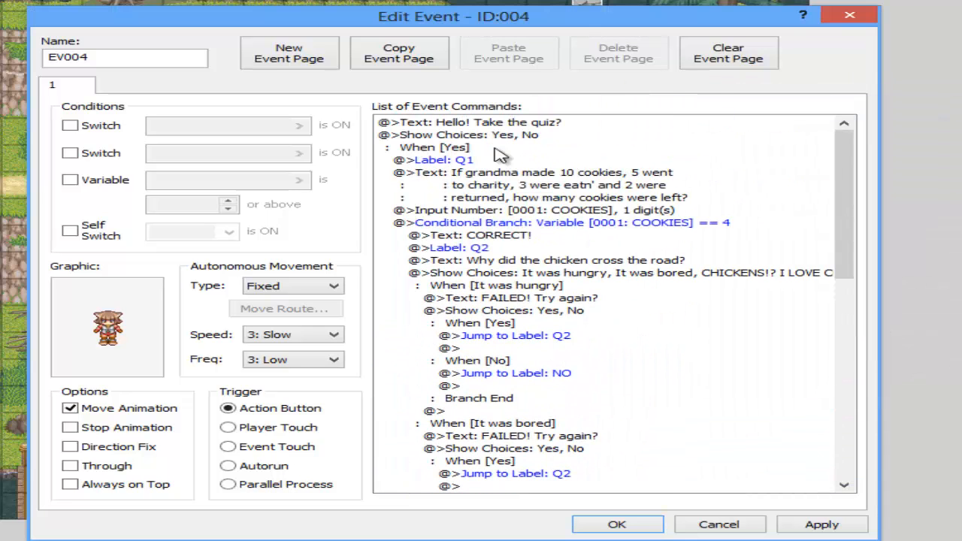
click(442, 159)
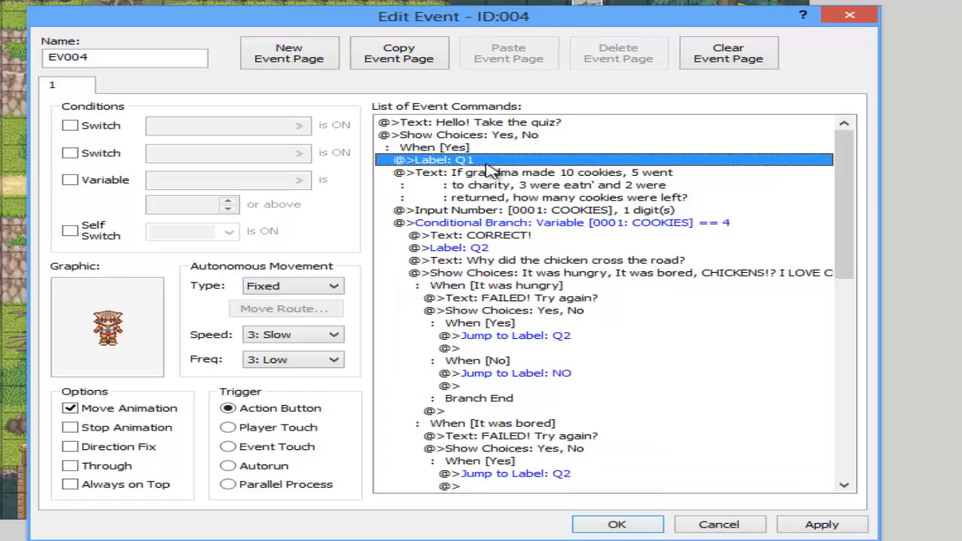
mouse_move(471, 177)
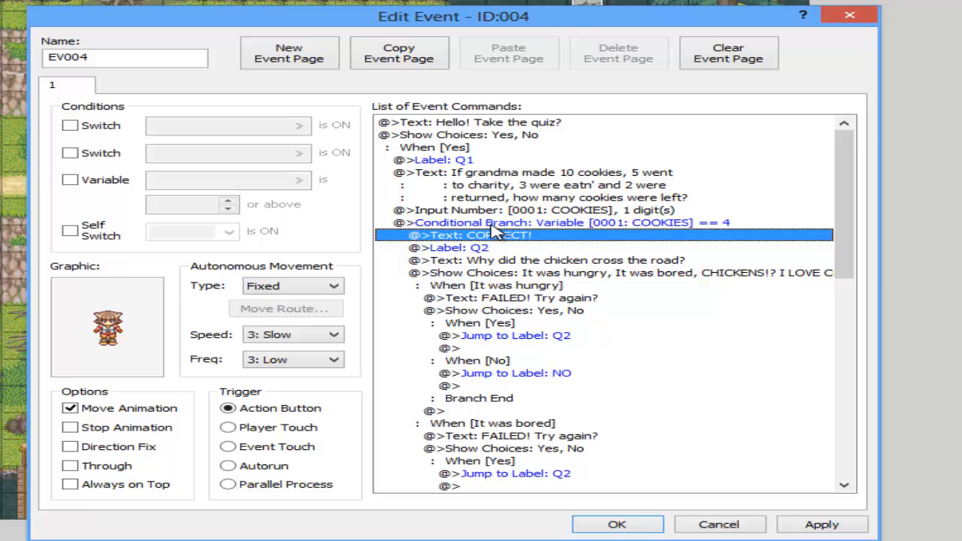
click(457, 246)
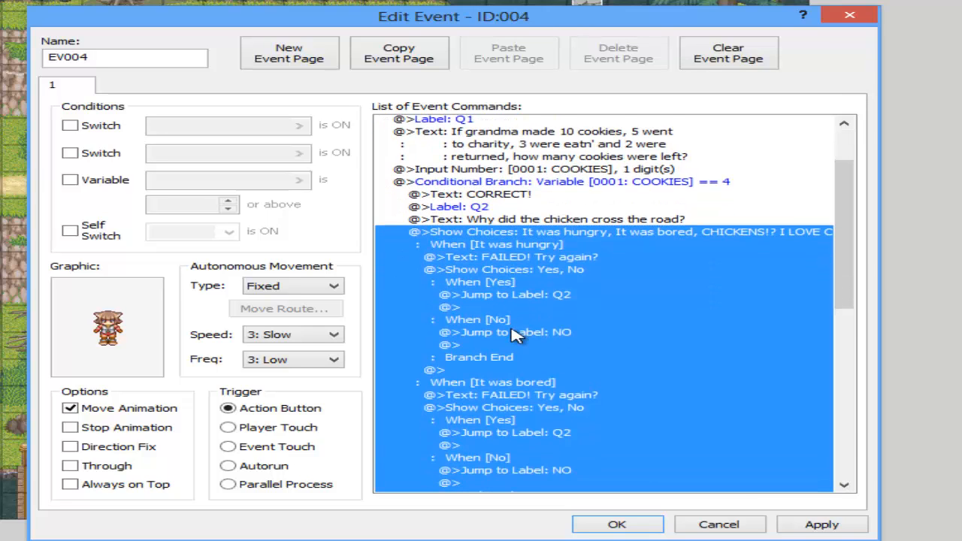
scroll(down, 3)
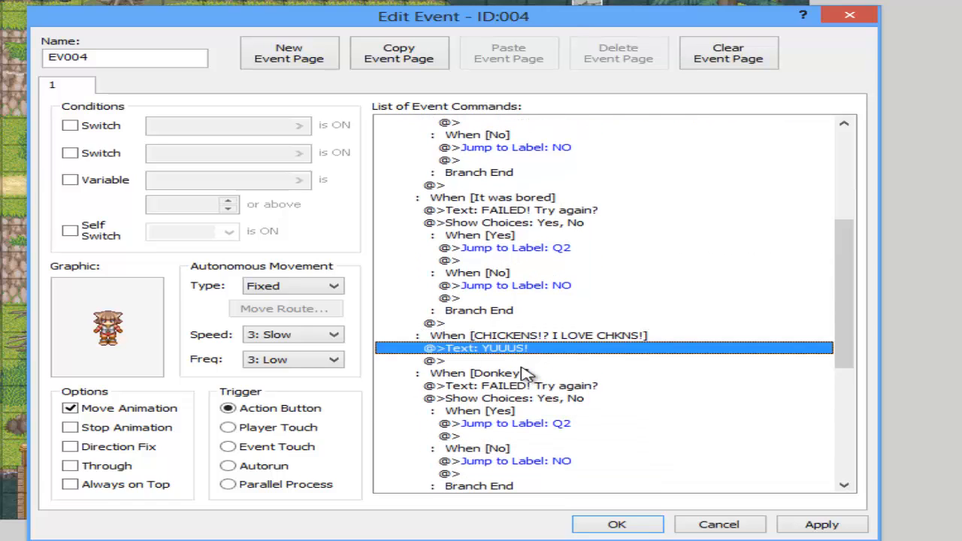
click(504, 361)
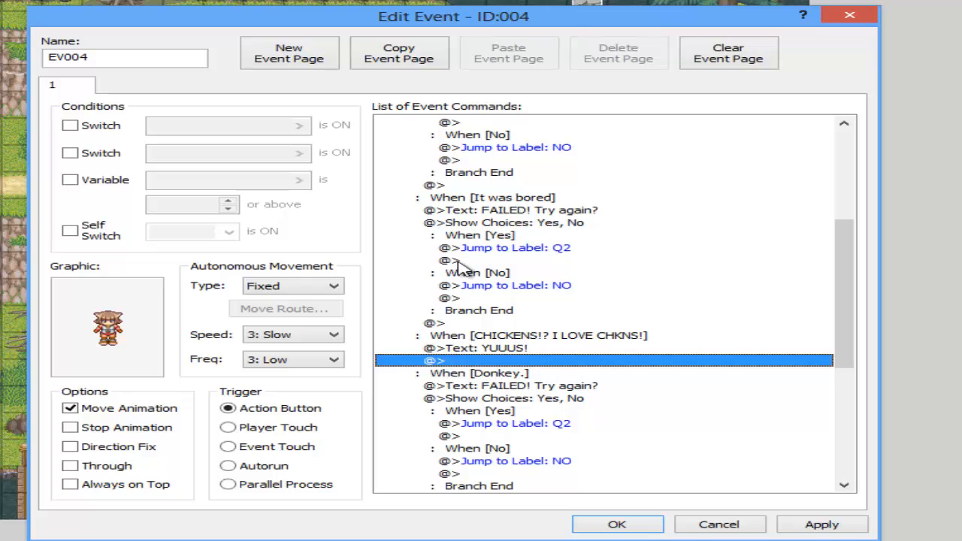
scroll(down, 3)
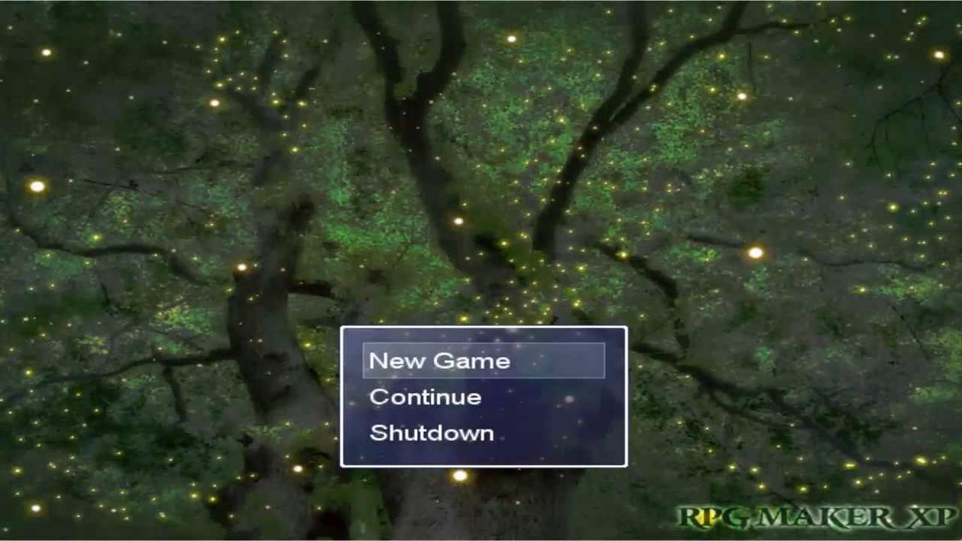
Step: Start a New Game, talk to the NPC and choose Yes to begin the quiz
click(437, 361)
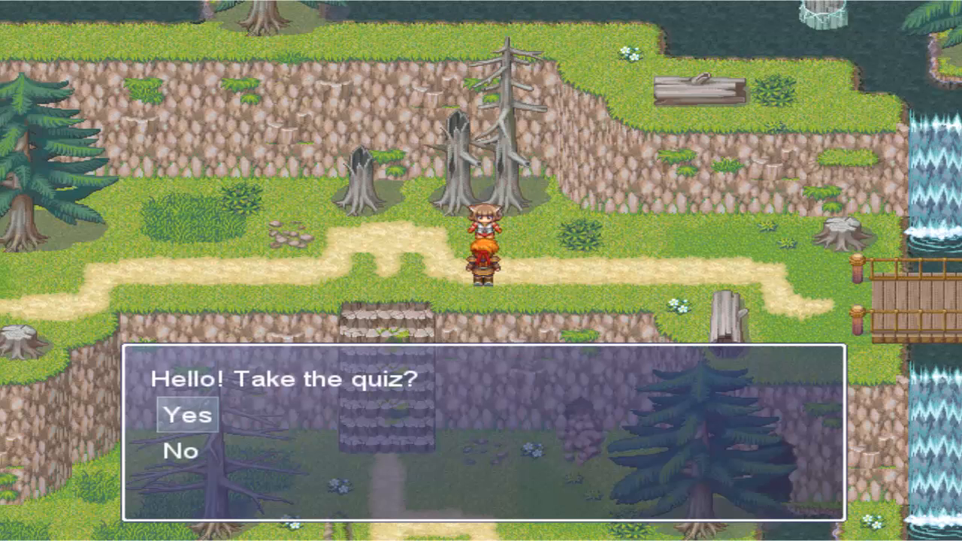
click(186, 415)
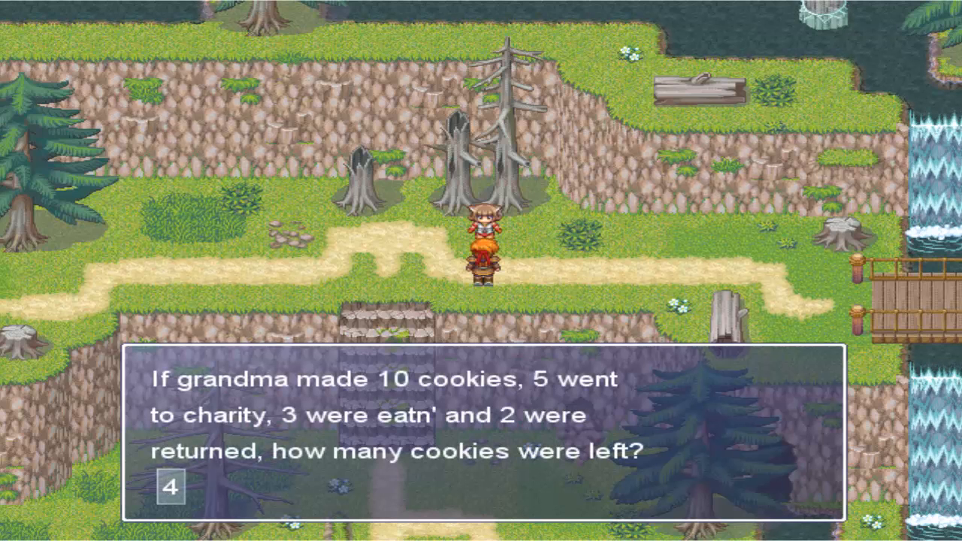